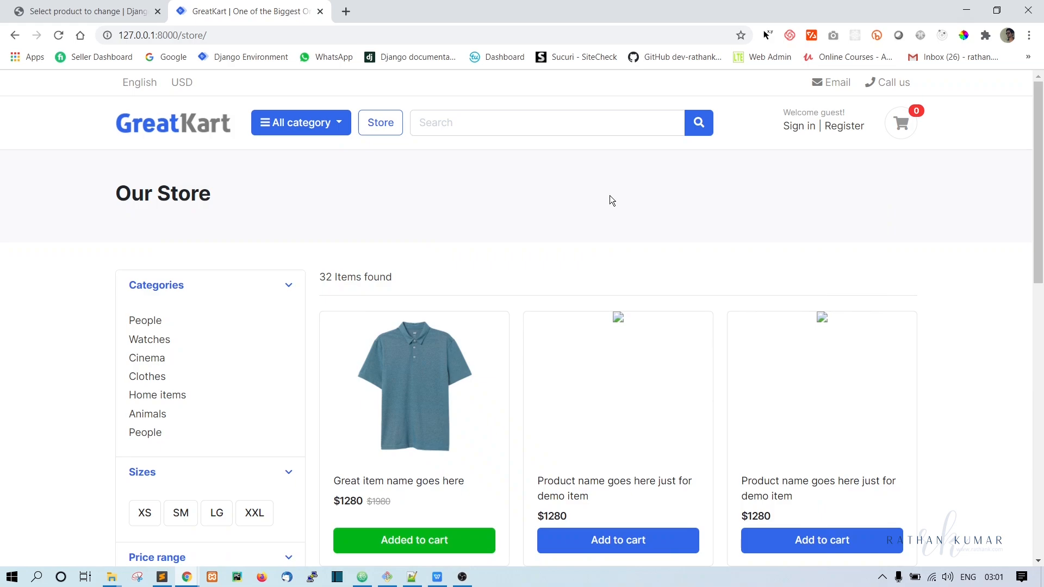
{"action": "mouse_move", "coordinate": [576, 214]}
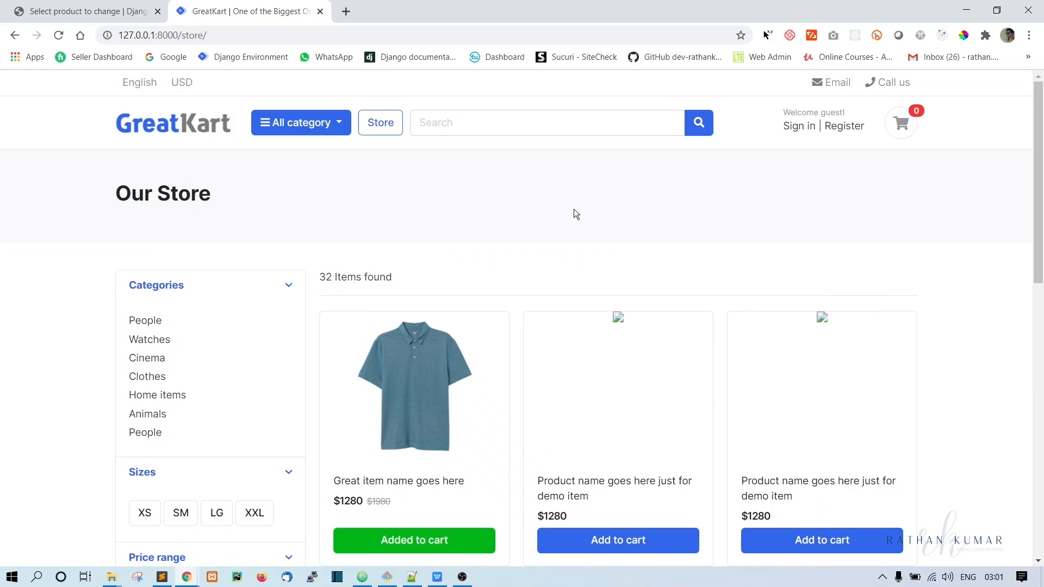
{"action": "mouse_move", "coordinate": [560, 234]}
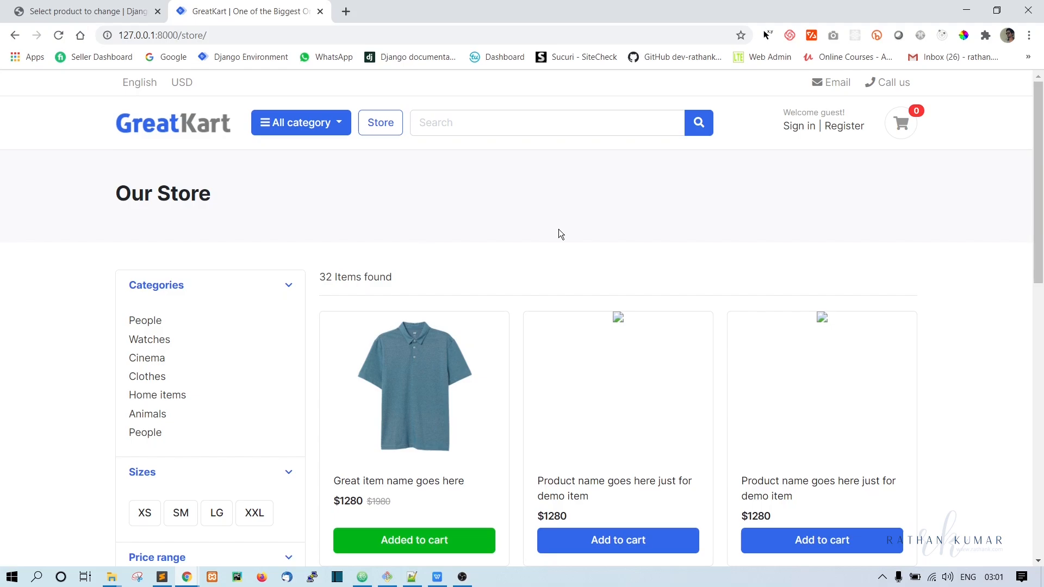
{"action": "mouse_move", "coordinate": [629, 251]}
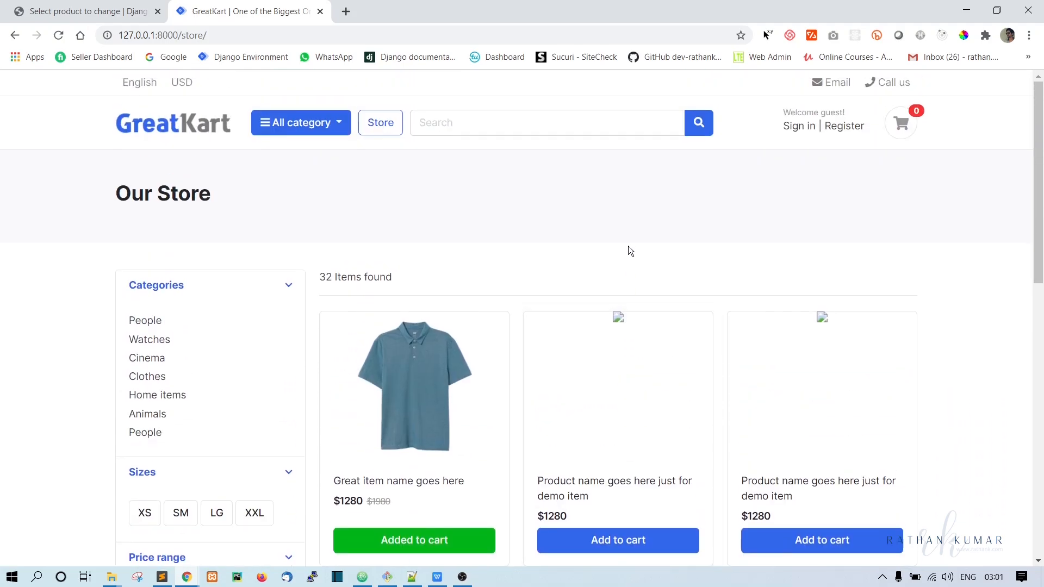
{"action": "mouse_move", "coordinate": [362, 576]}
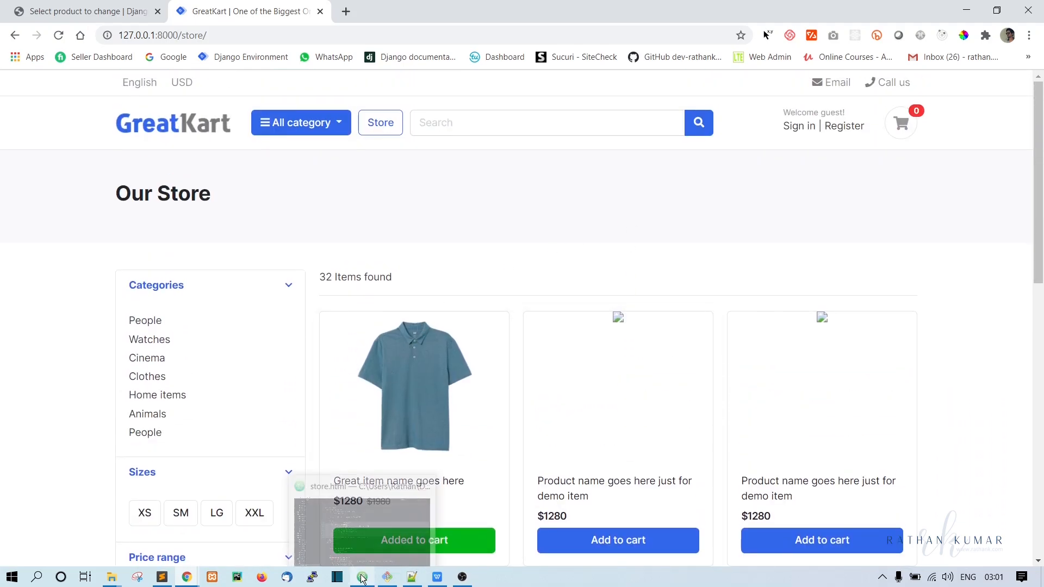
Close all open tabs and open store/views.py to show the store view
{"action": "left_click", "coordinate": [361, 576]}
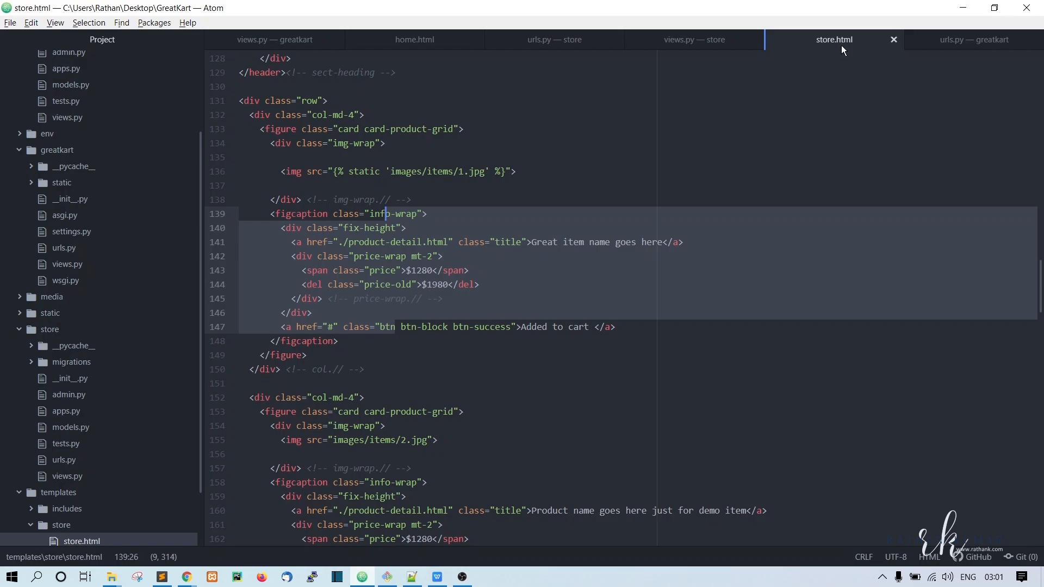
{"action": "scroll", "scroll_direction": "up", "scroll_amount": 3}
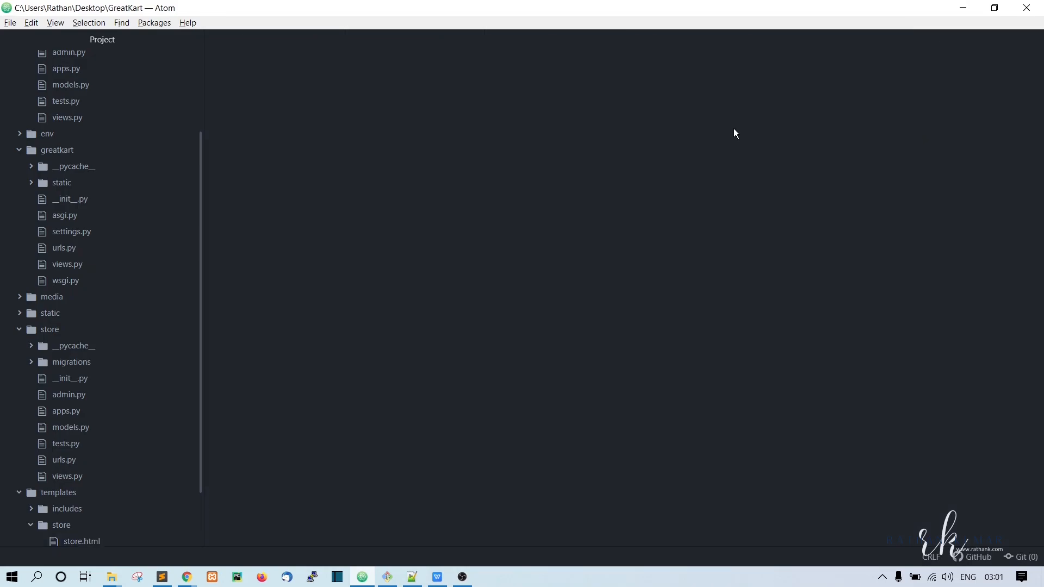
{"action": "scroll", "scroll_direction": "up", "scroll_amount": 3}
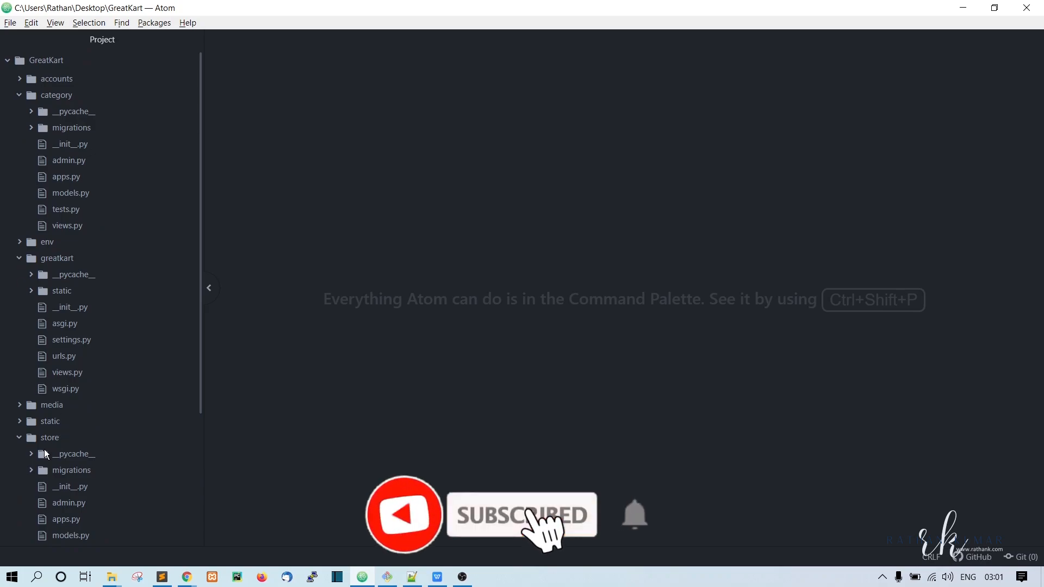
{"action": "scroll", "scroll_direction": "down", "scroll_amount": 3}
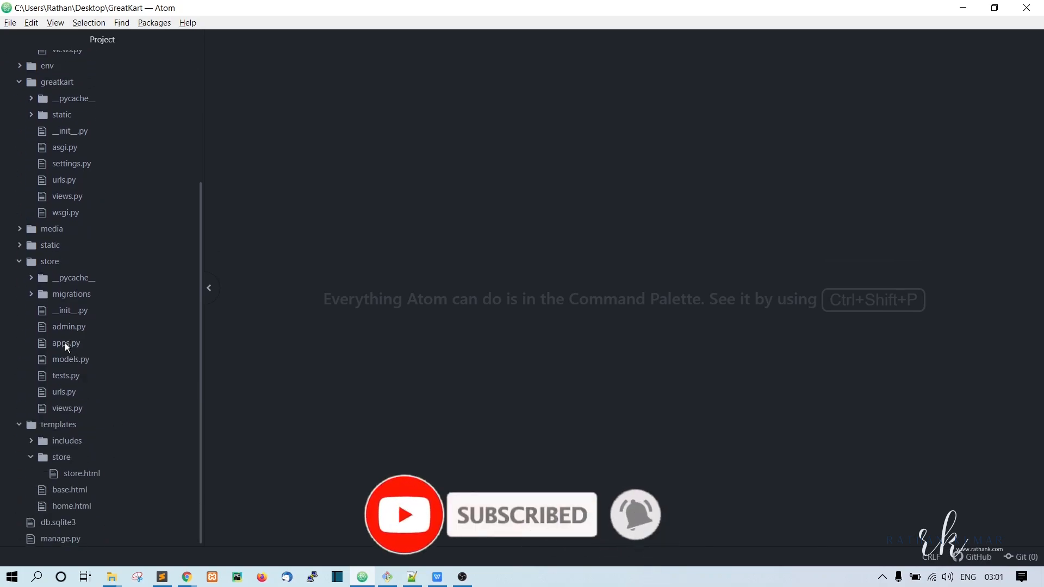
{"action": "mouse_move", "coordinate": [75, 383]}
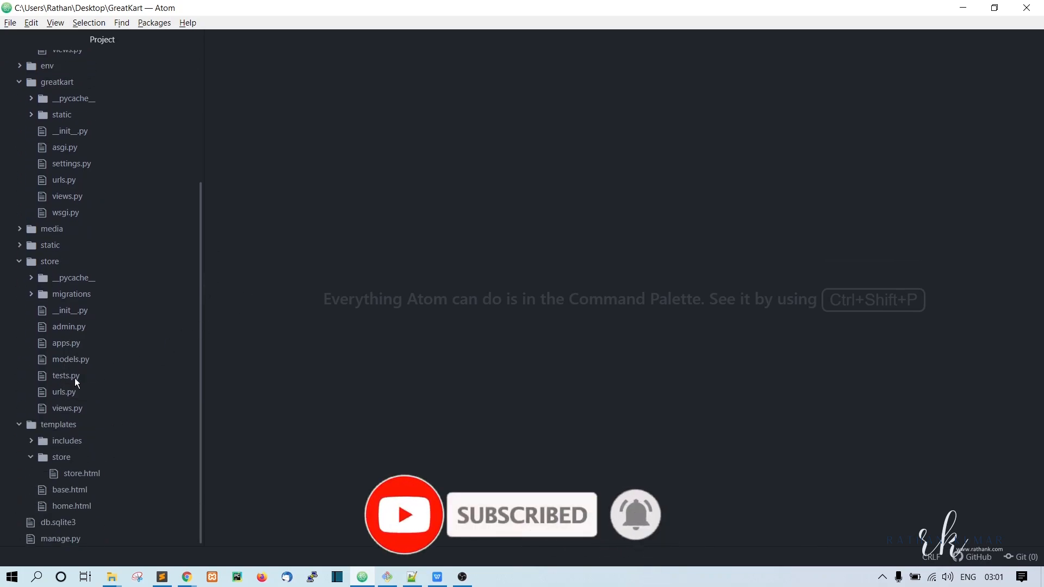
{"action": "scroll", "scroll_direction": "up", "scroll_amount": 3}
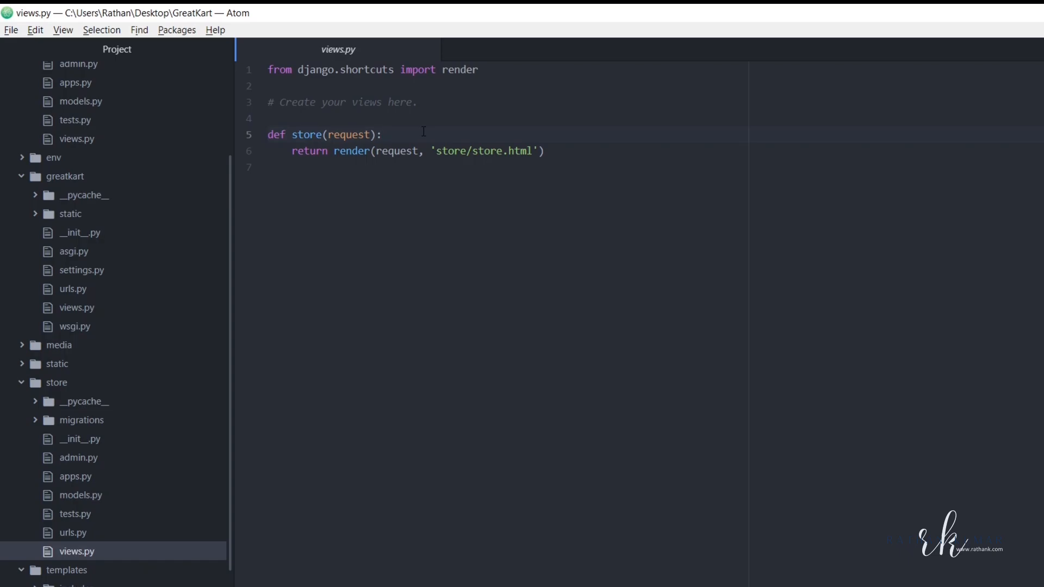
Insert a blank line inside the store view below def store(request):
{"action": "left_click", "coordinate": [382, 134]}
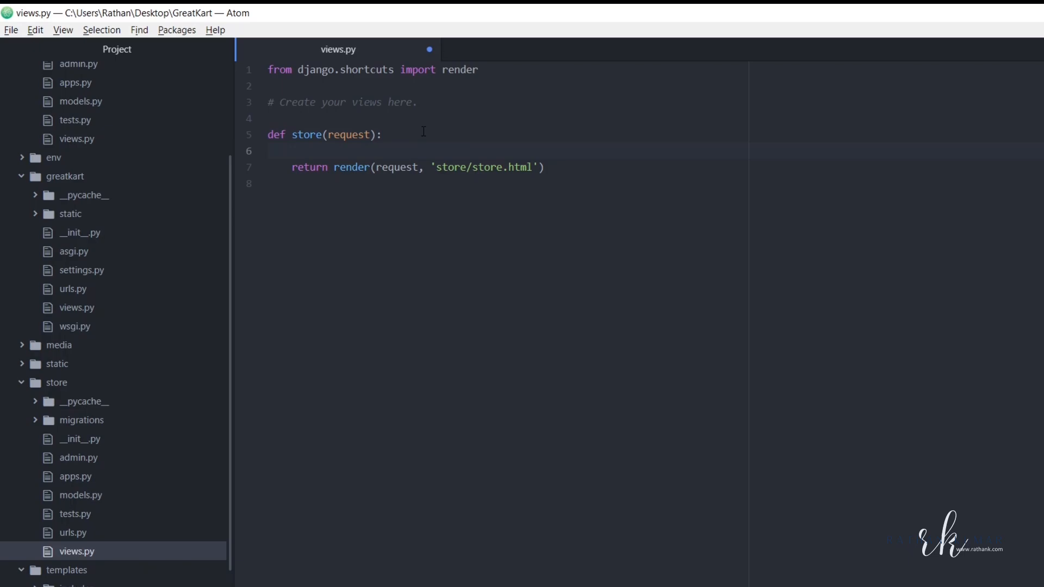
{"action": "mouse_move", "coordinate": [76, 307]}
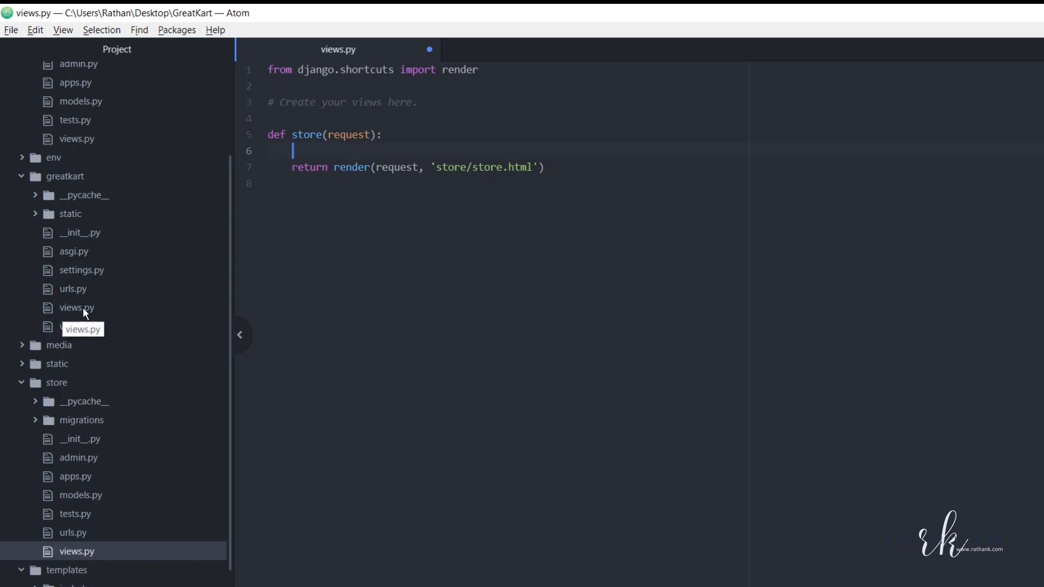
Copy the products query and context dictionary from greatkart/views.py into the store view
{"action": "left_click", "coordinate": [77, 307]}
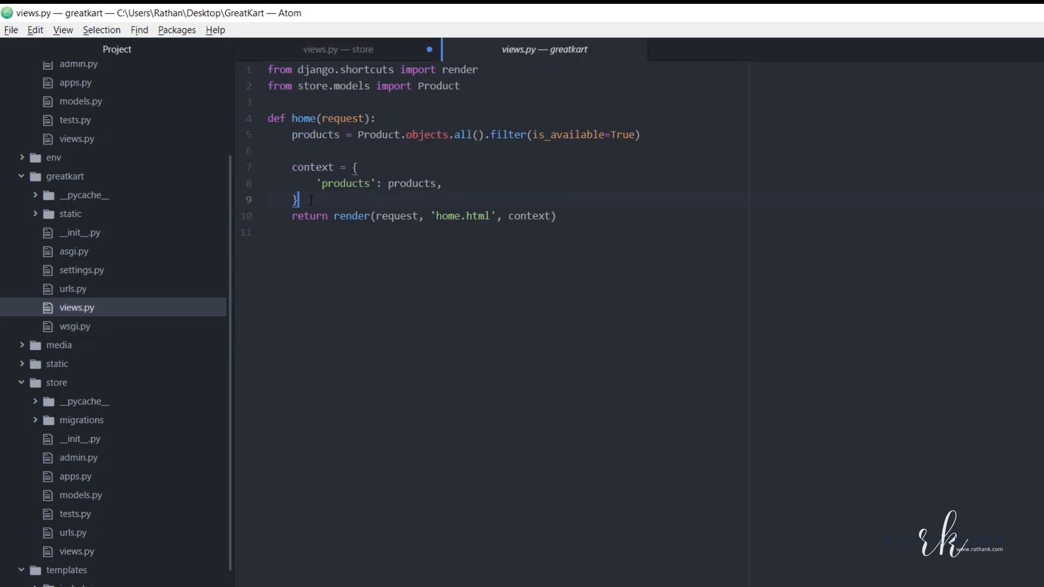
{"action": "right_click", "coordinate": [309, 200]}
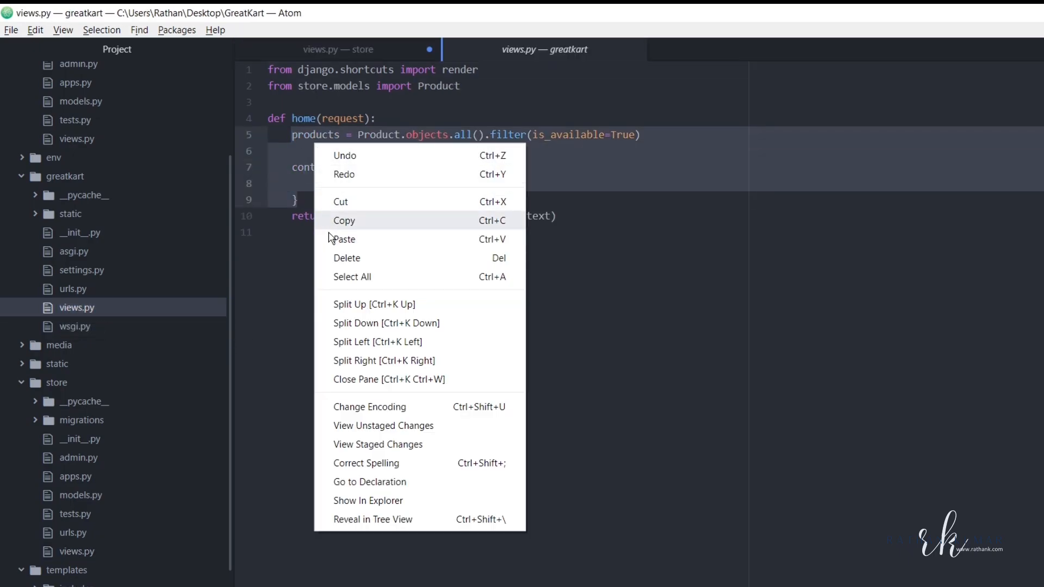
{"action": "left_click", "coordinate": [337, 49]}
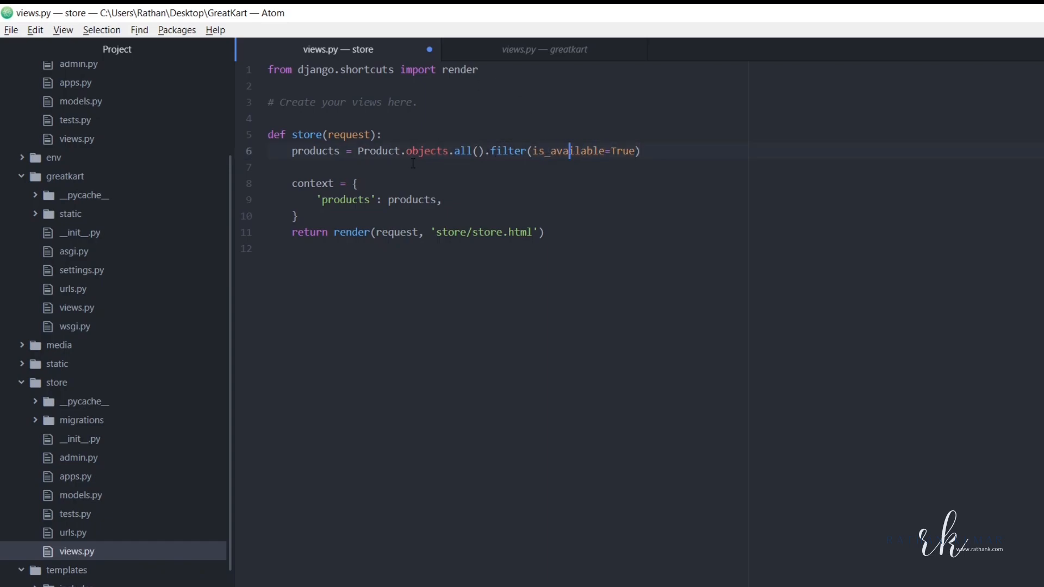
Add 'from .models import Product' to store/views.py
{"action": "left_click", "coordinate": [505, 71]}
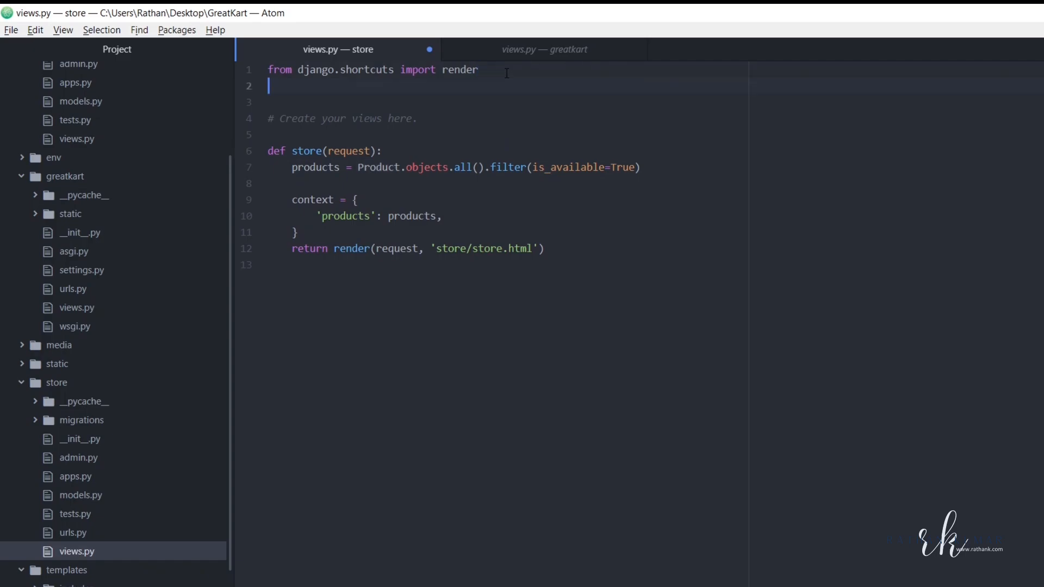
{"action": "type", "text": "from .mod"}
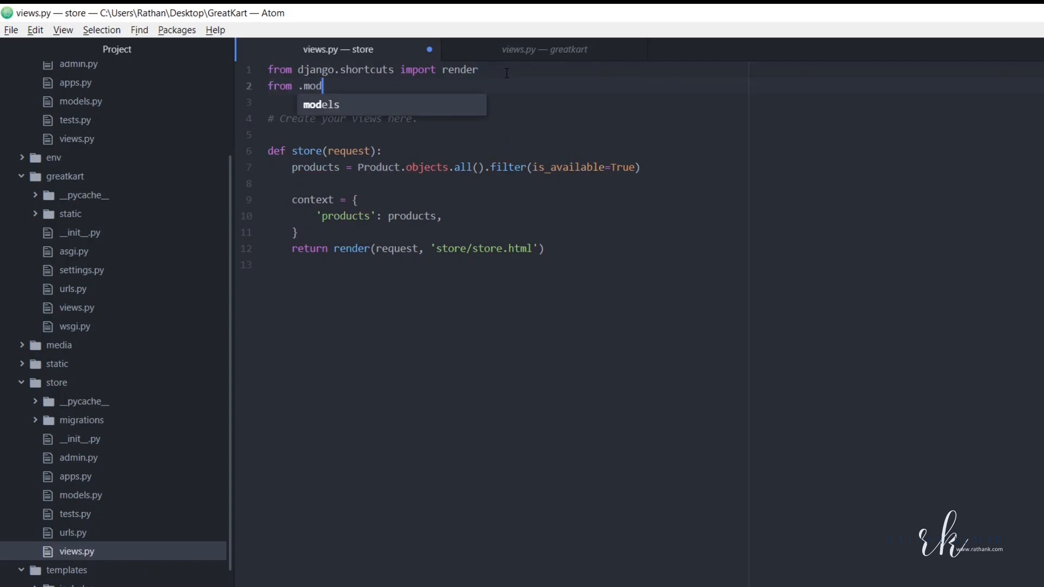
{"action": "type", "text": "els import"}
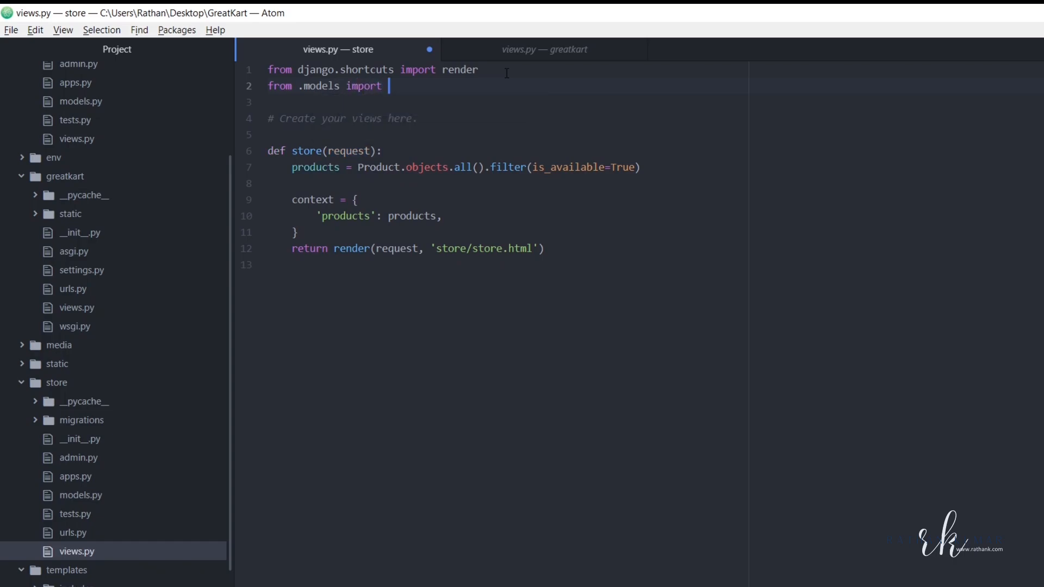
{"action": "type", "text": "Product"}
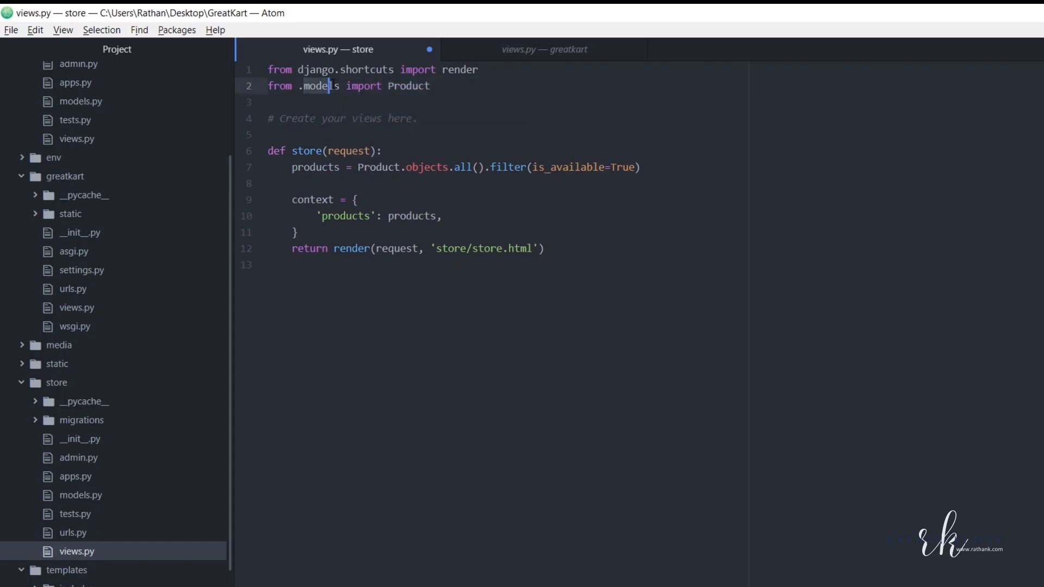
Check store/models.py, then pass context to the render call and save views.py
{"action": "scroll", "scroll_direction": "down", "scroll_amount": 3}
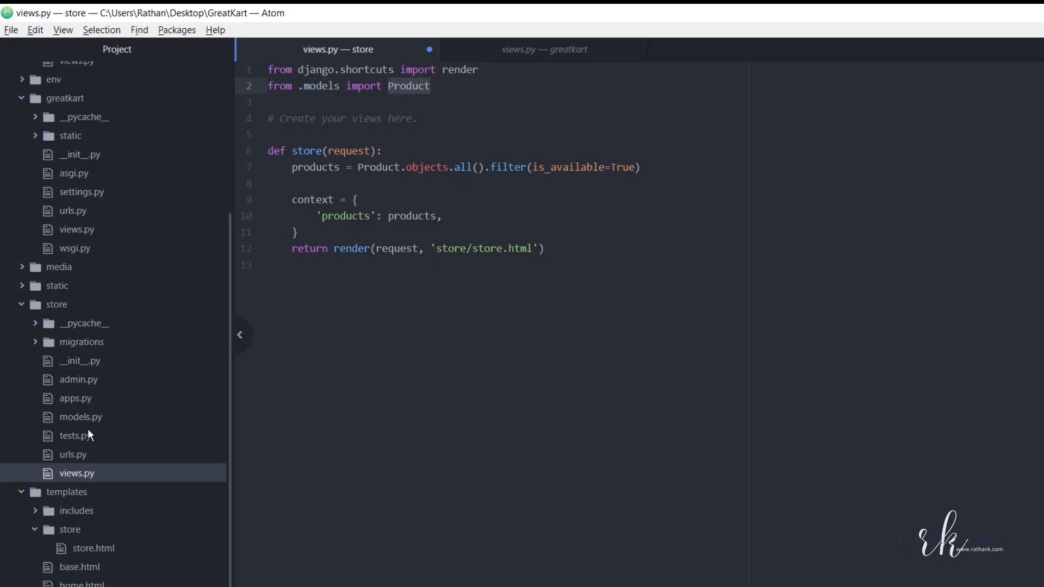
{"action": "left_click", "coordinate": [81, 417]}
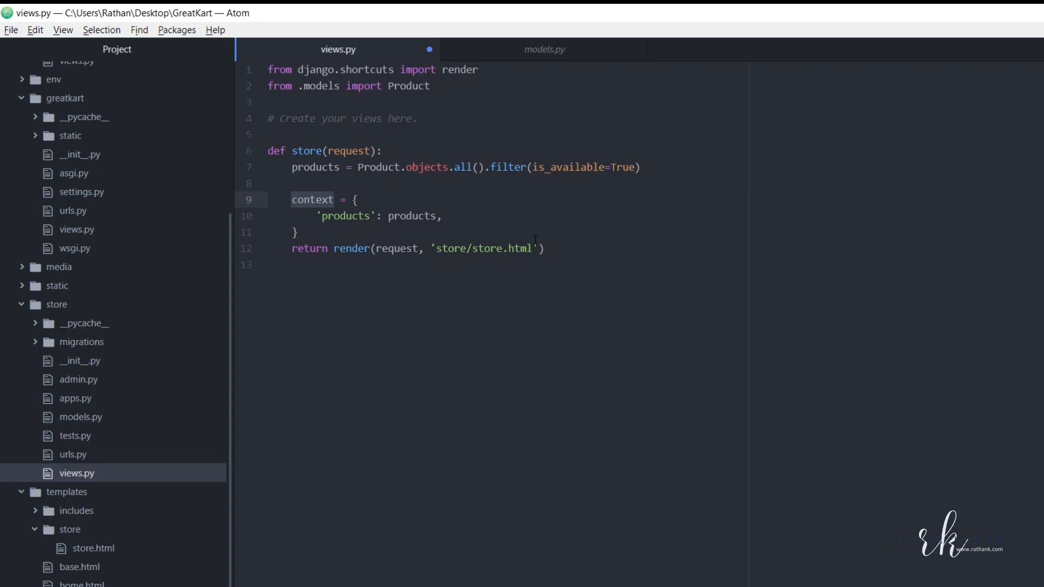
{"action": "type", "text": ", context"}
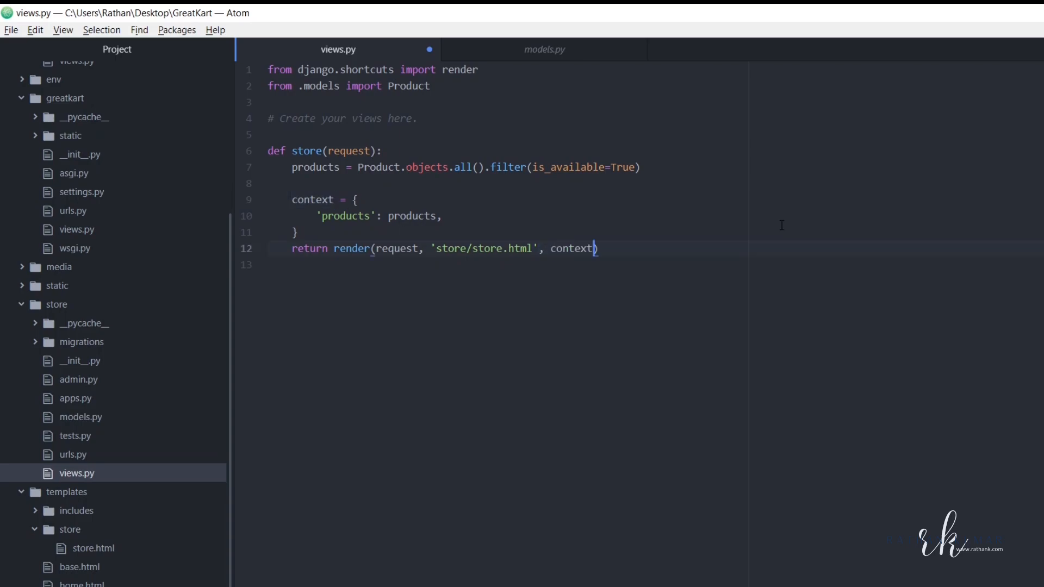
{"action": "key", "text": "ctrl+s"}
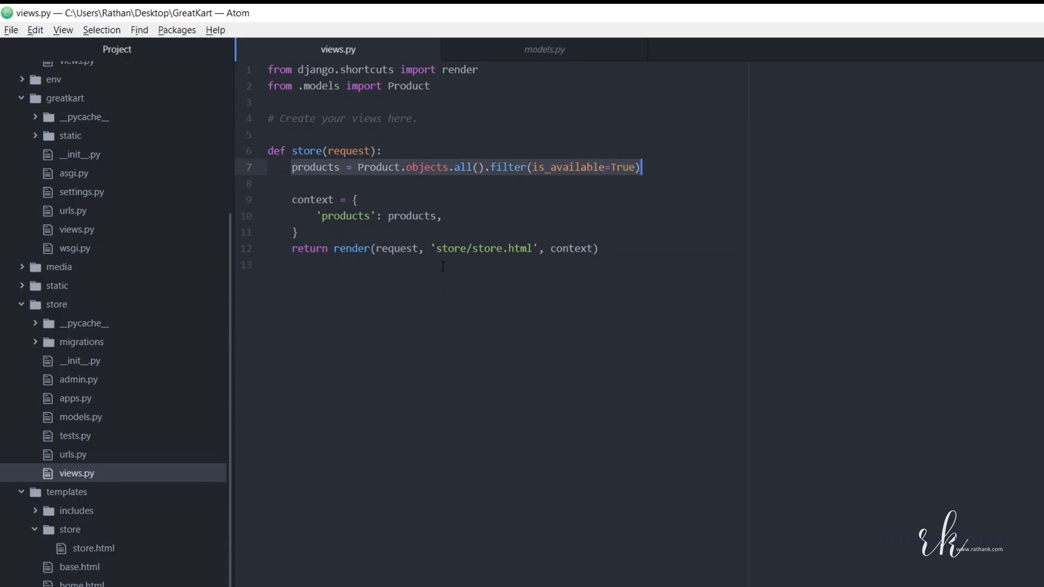
{"action": "mouse_move", "coordinate": [71, 576]}
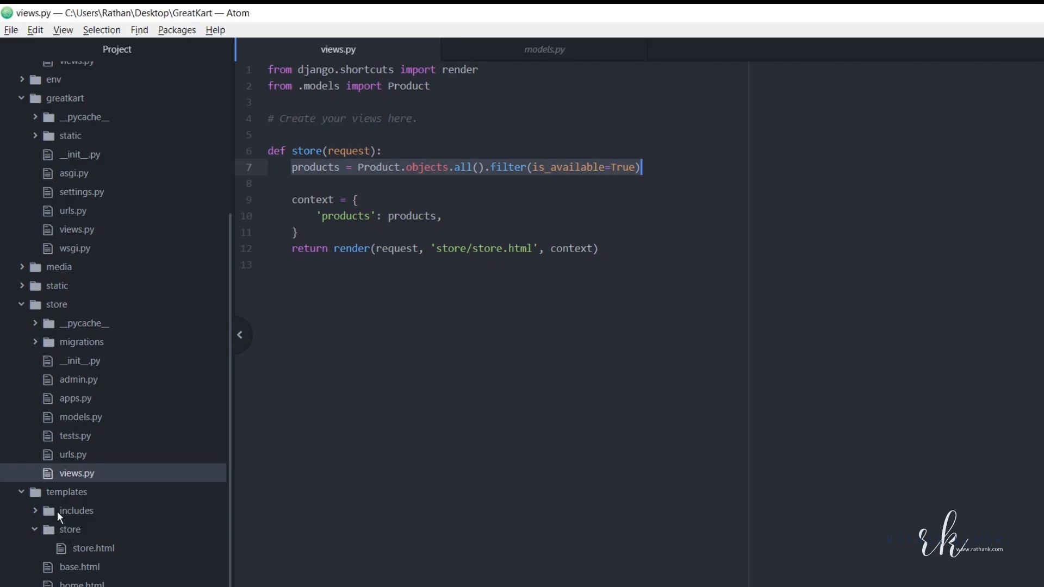
{"action": "left_click", "coordinate": [93, 548]}
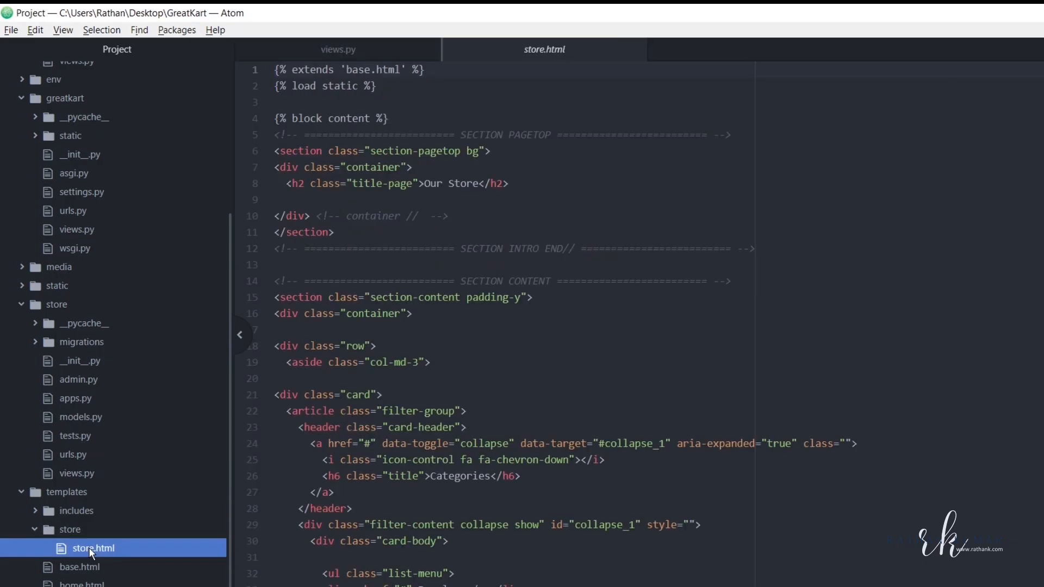
{"action": "scroll", "scroll_direction": "down", "scroll_amount": 3}
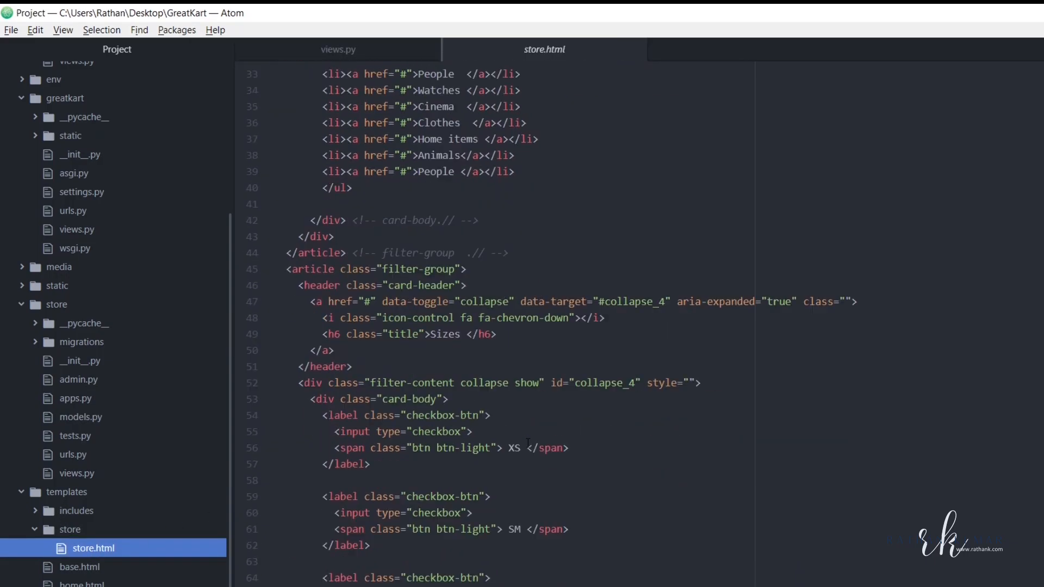
{"action": "scroll", "scroll_direction": "down", "scroll_amount": 3}
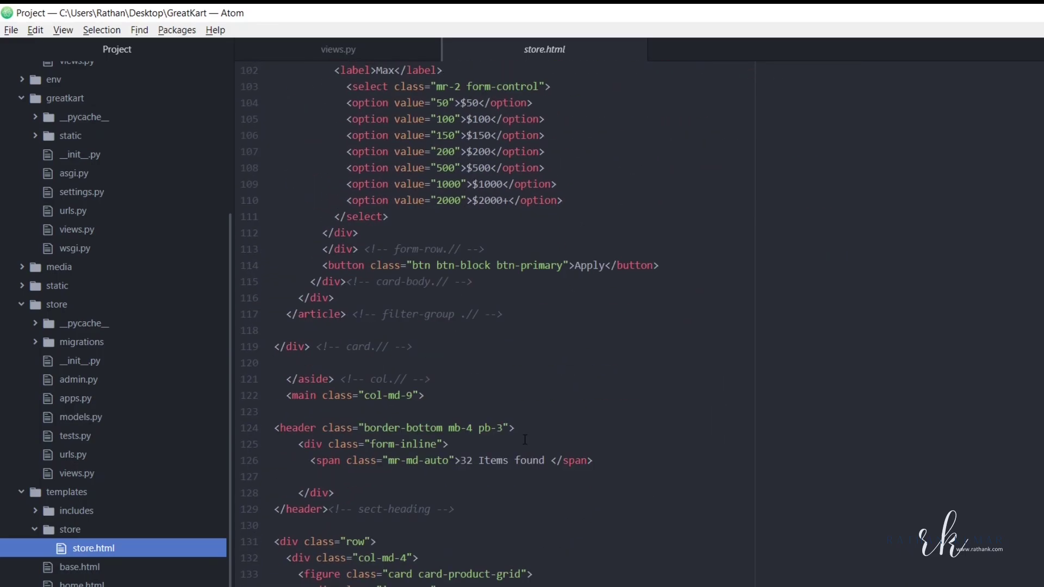
{"action": "scroll", "scroll_direction": "down", "scroll_amount": 3}
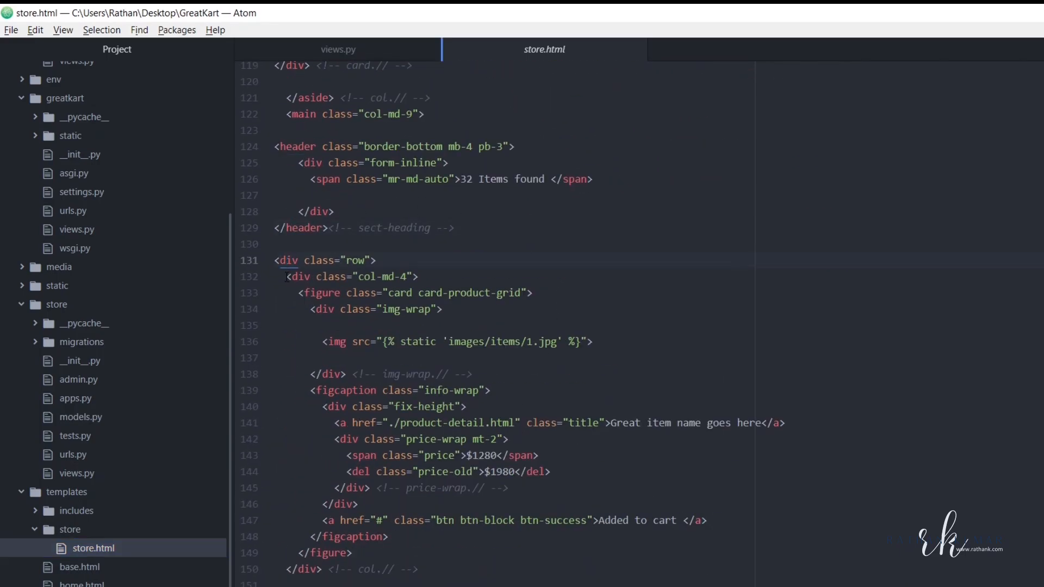
{"action": "scroll", "scroll_direction": "down", "scroll_amount": 3}
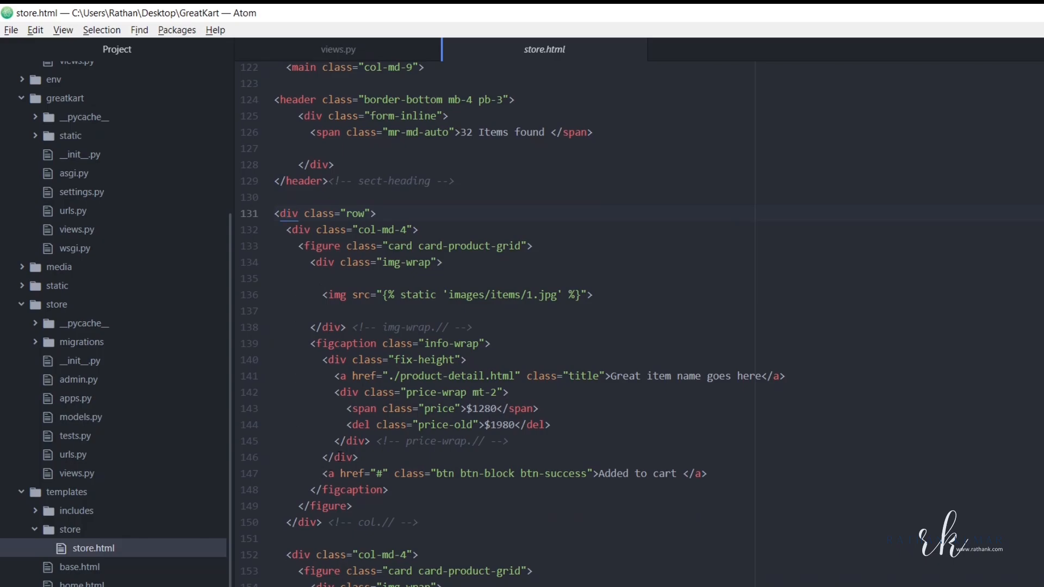
{"action": "scroll", "scroll_direction": "down", "scroll_amount": 3}
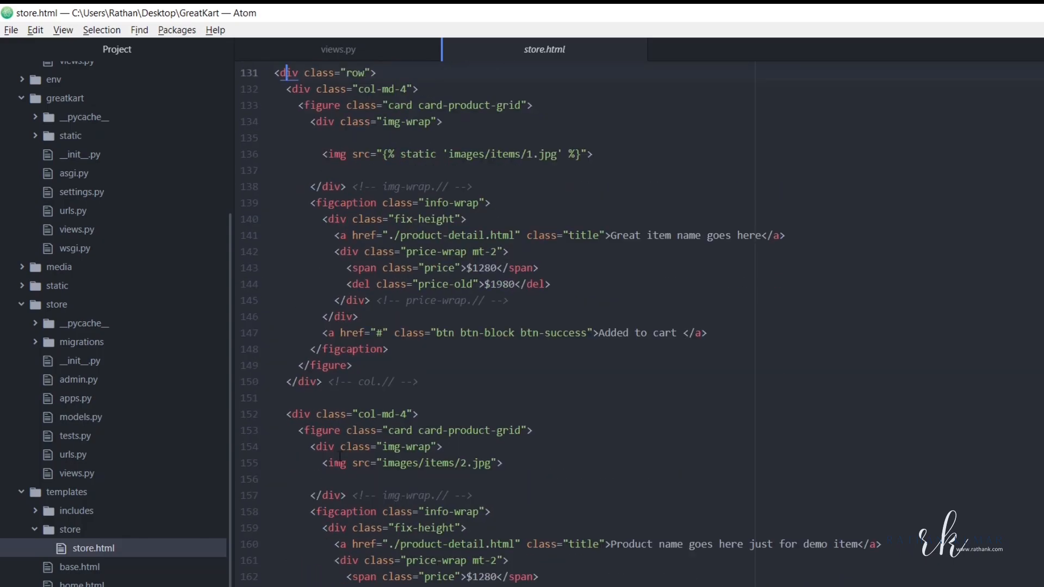
{"action": "scroll", "scroll_direction": "up", "scroll_amount": 3}
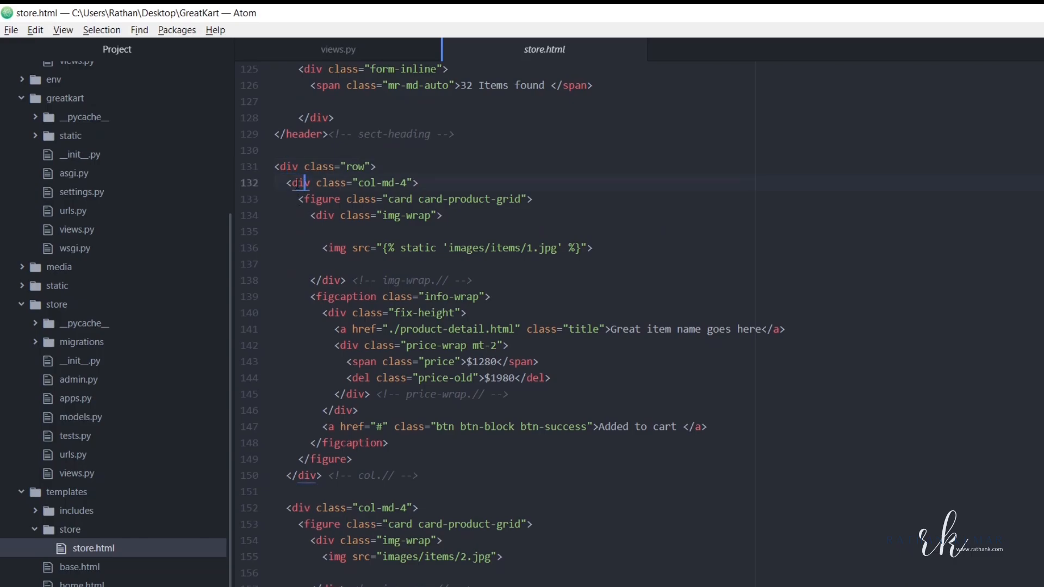
{"action": "scroll", "scroll_direction": "down", "scroll_amount": 3}
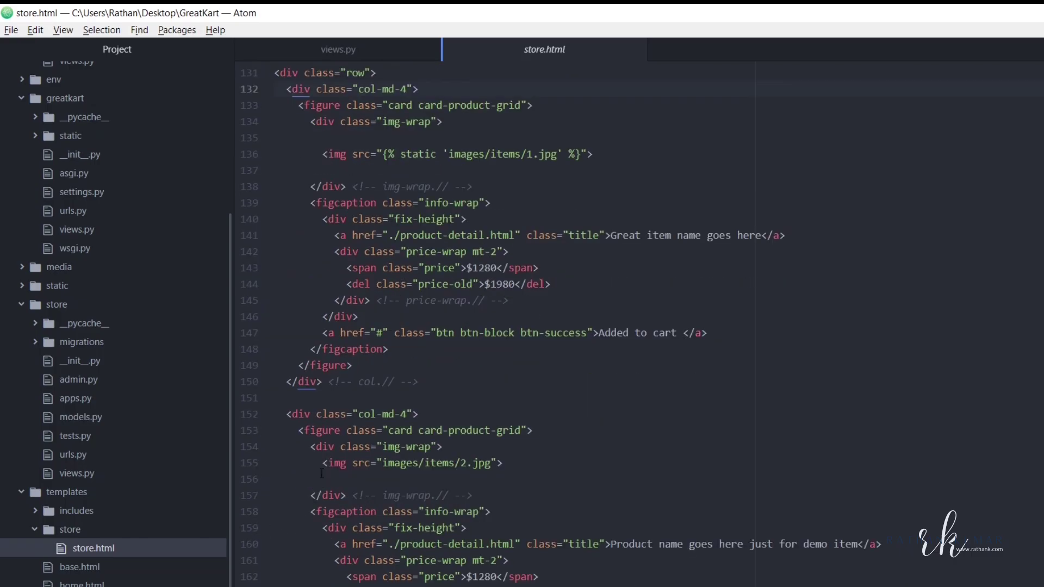
Delete the duplicate col-md-4 placeholder cards in store.html, keeping only the first
{"action": "left_click", "coordinate": [303, 413]}
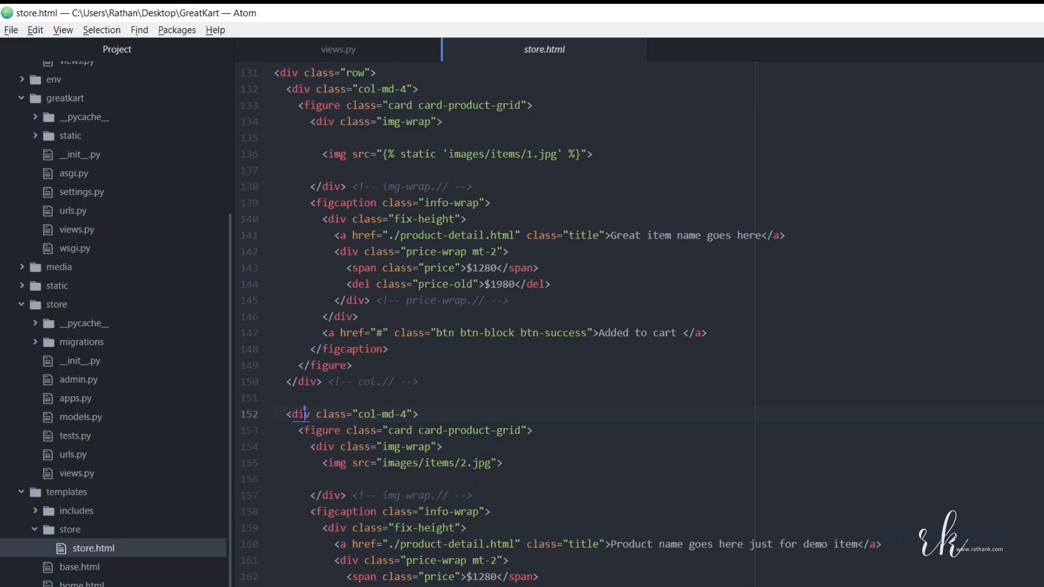
{"action": "scroll", "scroll_direction": "down", "scroll_amount": 3}
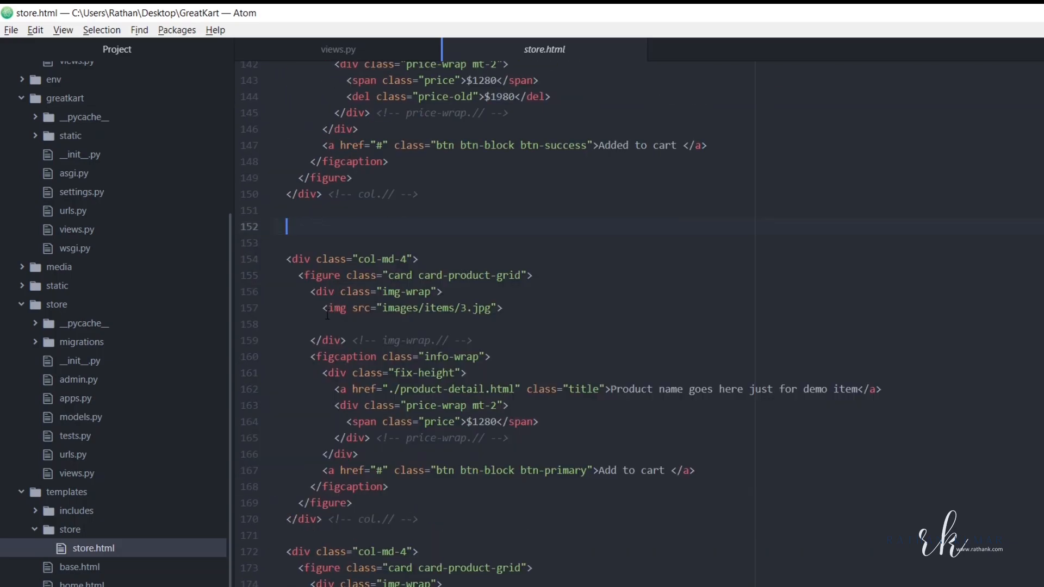
{"action": "left_click", "coordinate": [424, 519]}
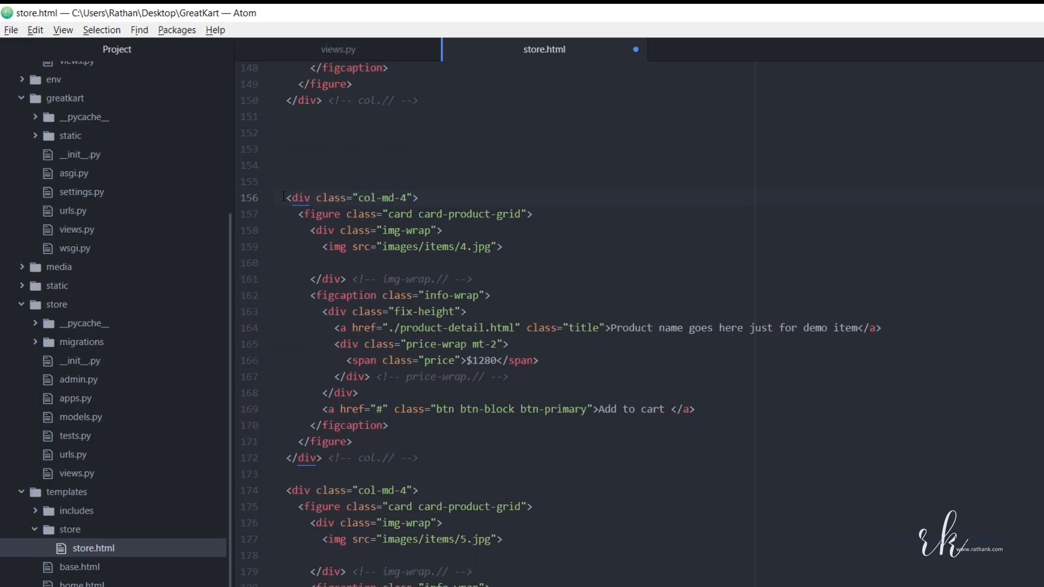
{"action": "scroll", "scroll_direction": "down", "scroll_amount": 3}
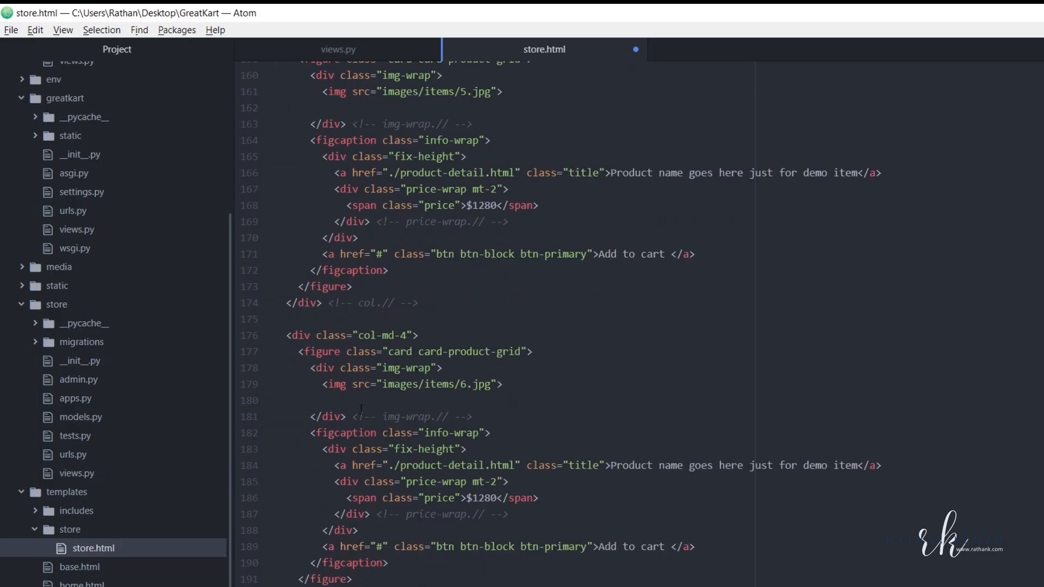
{"action": "scroll", "scroll_direction": "up", "scroll_amount": 3}
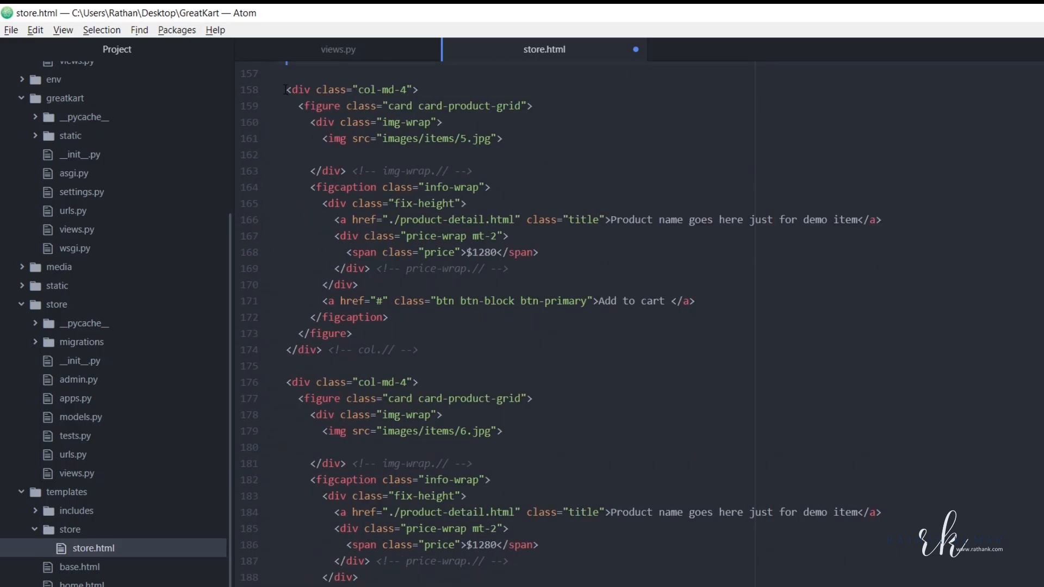
{"action": "scroll", "scroll_direction": "down", "scroll_amount": 3}
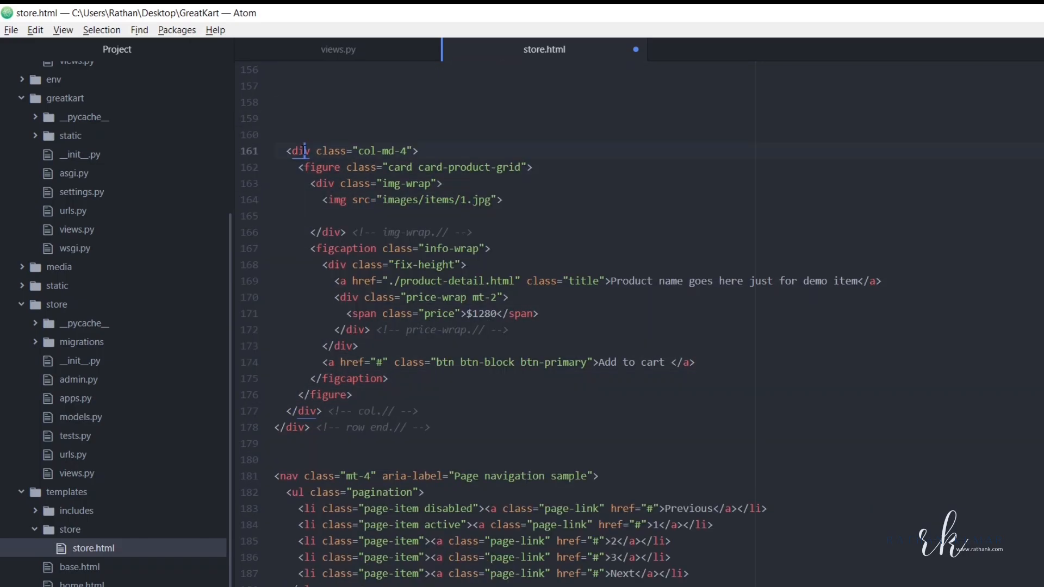
{"action": "left_click", "coordinate": [327, 411]}
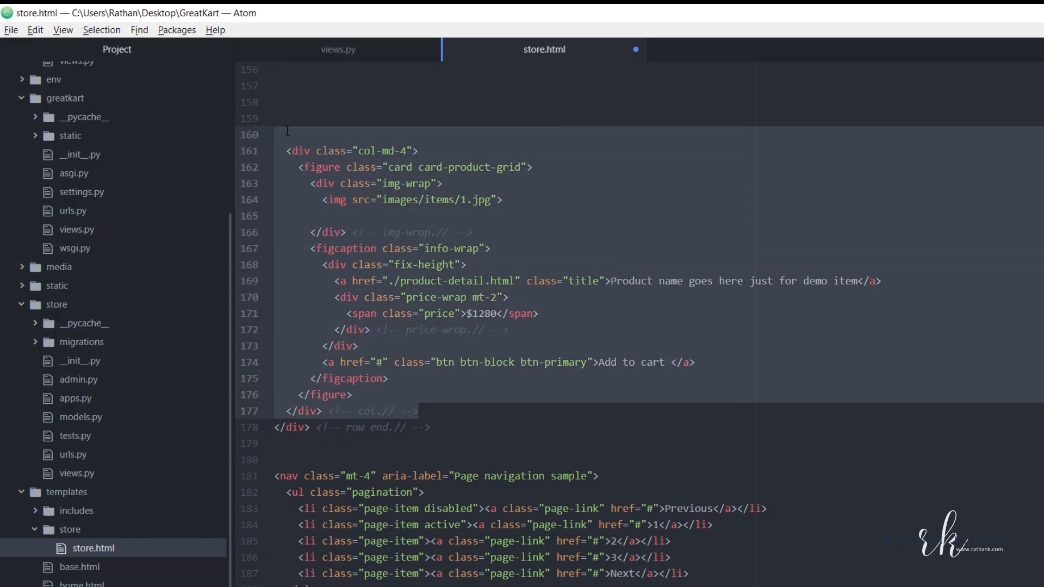
{"action": "scroll", "scroll_direction": "up", "scroll_amount": 3}
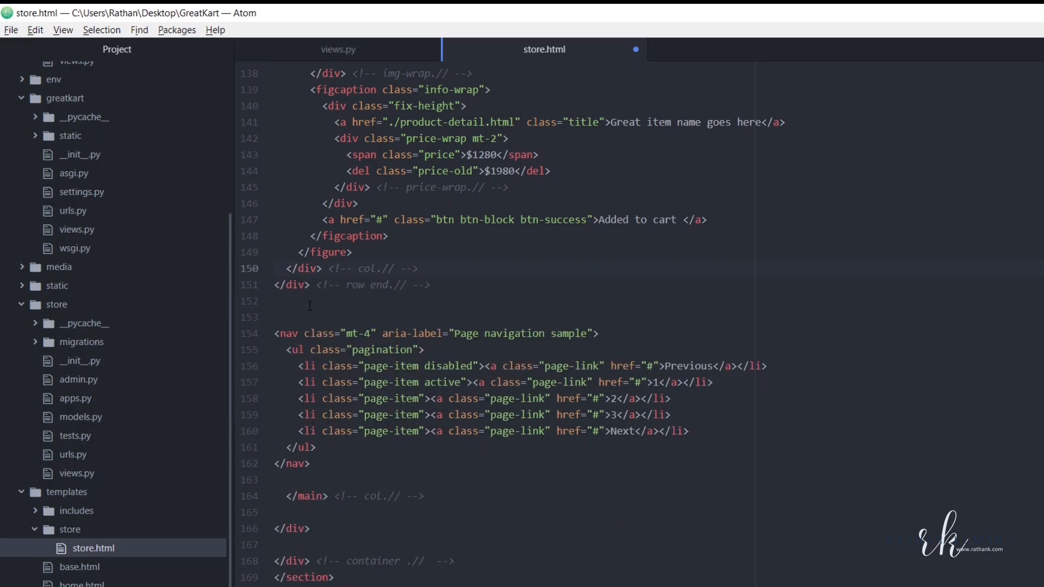
{"action": "scroll", "scroll_direction": "up", "scroll_amount": 3}
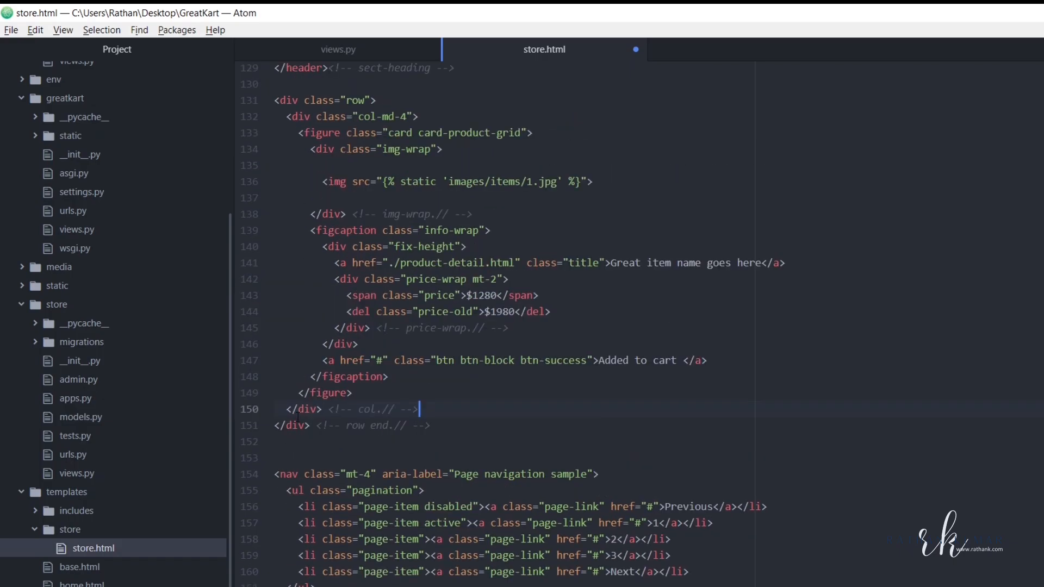
{"action": "scroll", "scroll_direction": "up", "scroll_amount": 3}
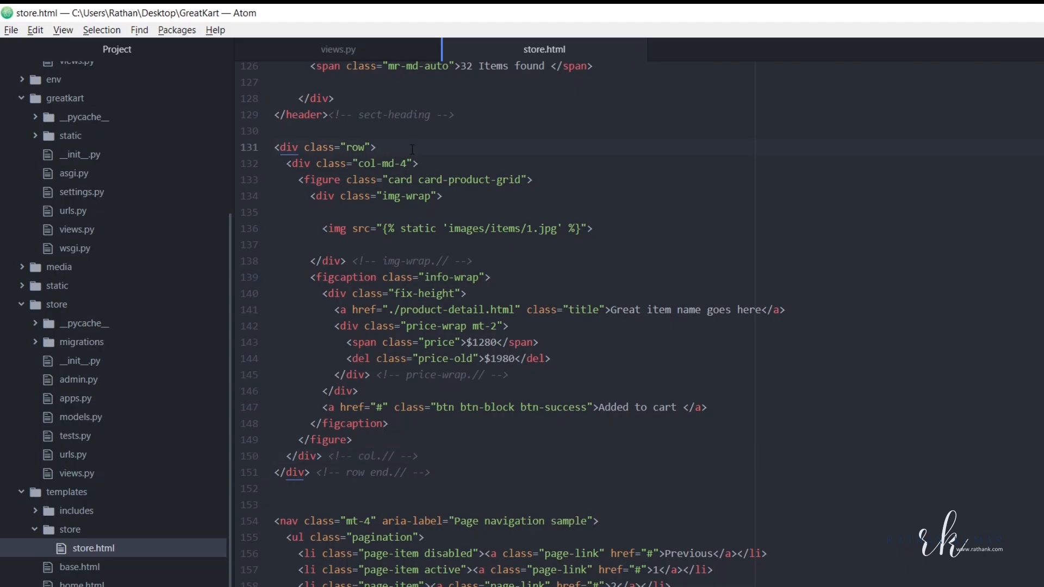
Wrap the product card in {% for product in products %} … {% endfor %}
{"action": "type", "text": "{%%}"}
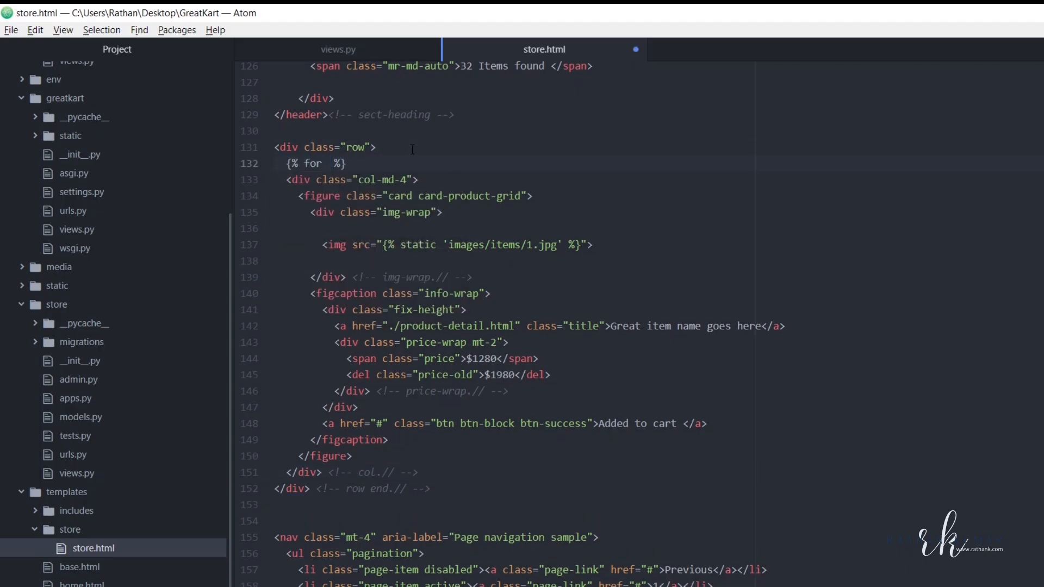
{"action": "type", "text": "product in"}
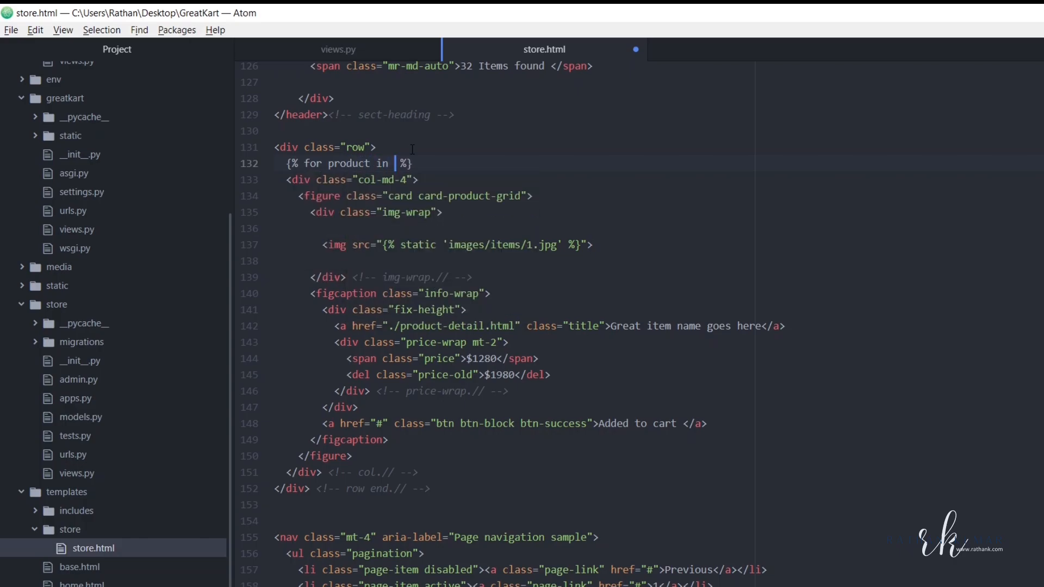
{"action": "type", "text": "products"}
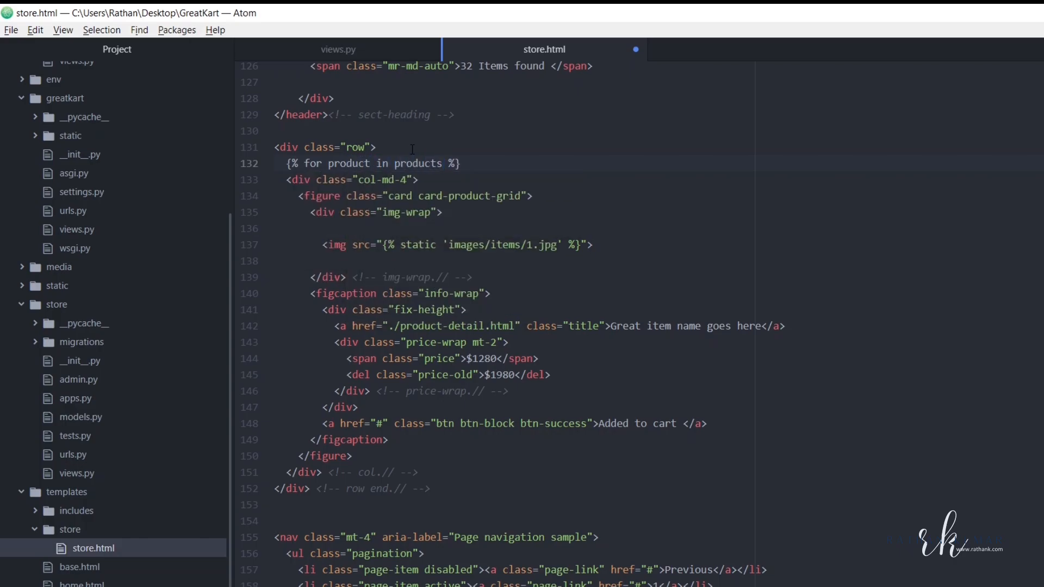
{"action": "left_click", "coordinate": [300, 180]}
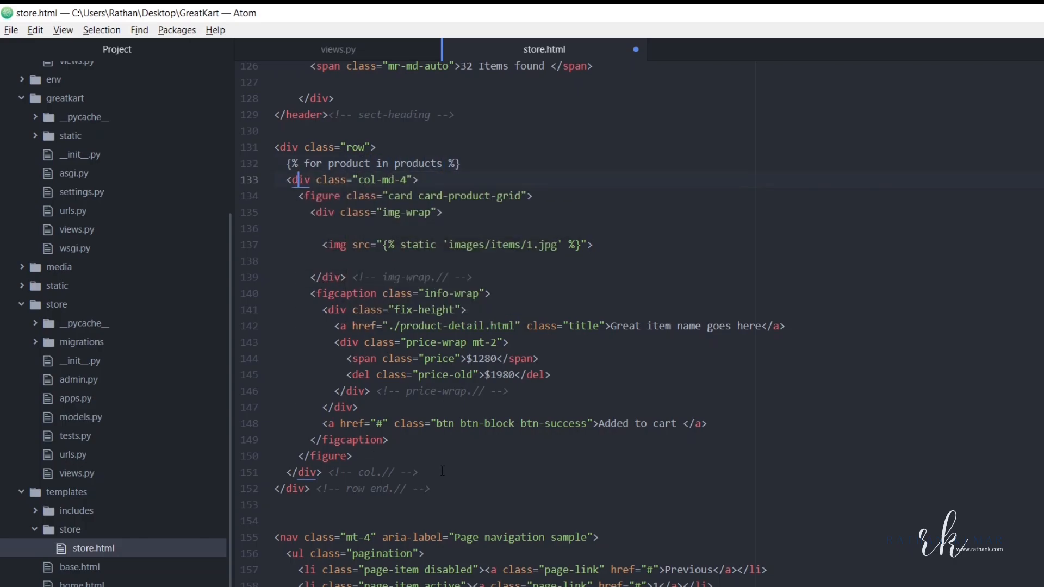
{"action": "type", "text": "{%%}"}
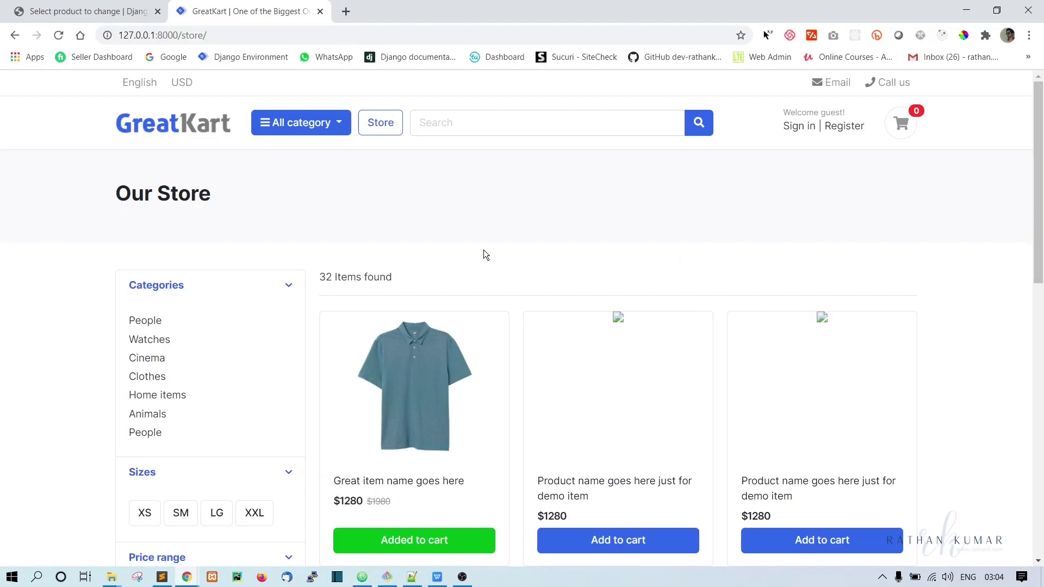
Scroll the reloaded store page to see the shirt card repeated per product
{"action": "scroll", "scroll_direction": "down", "scroll_amount": 3}
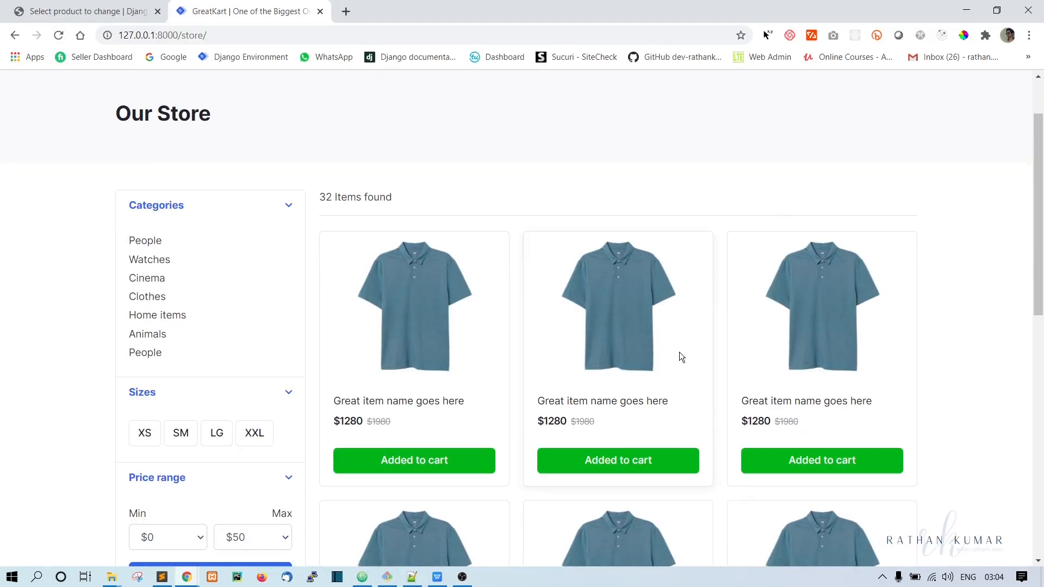
{"action": "scroll", "scroll_direction": "up", "scroll_amount": 3}
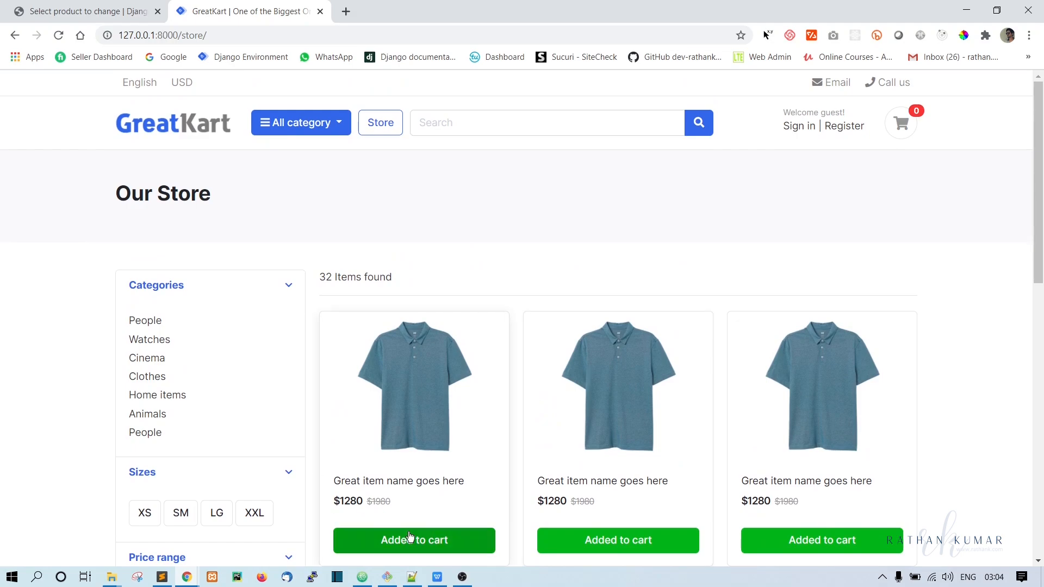
{"action": "scroll", "scroll_direction": "down", "scroll_amount": 3}
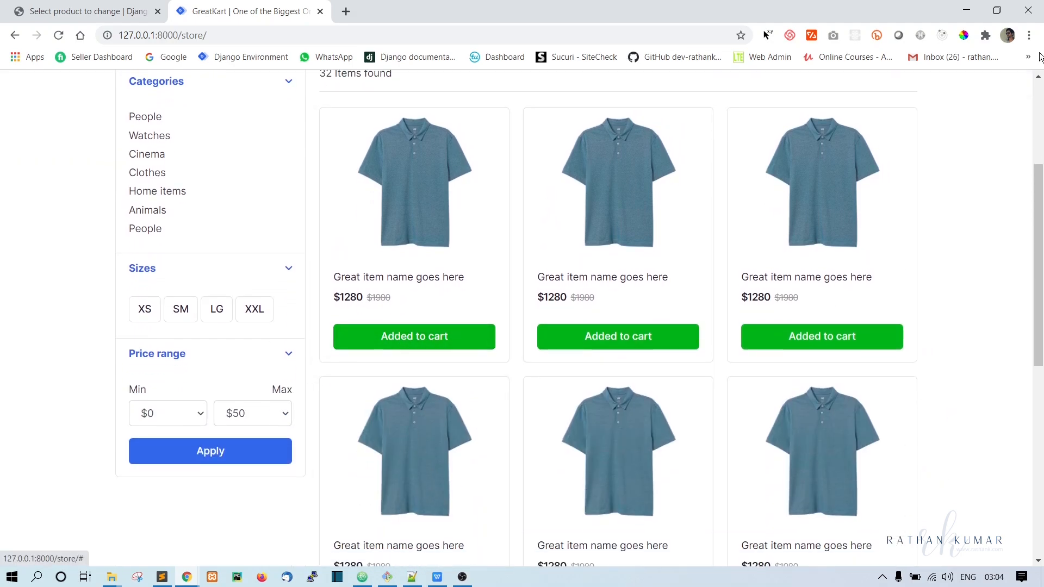
{"action": "left_click", "coordinate": [337, 576]}
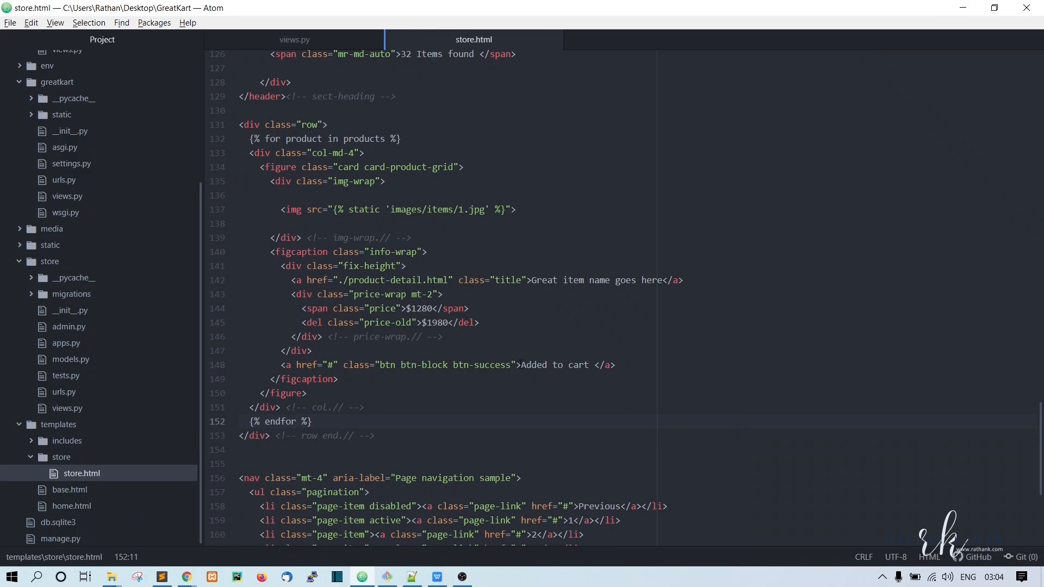
Retype the card button label as 'Add to Cart' in store.html
{"action": "type", "text": "A"}
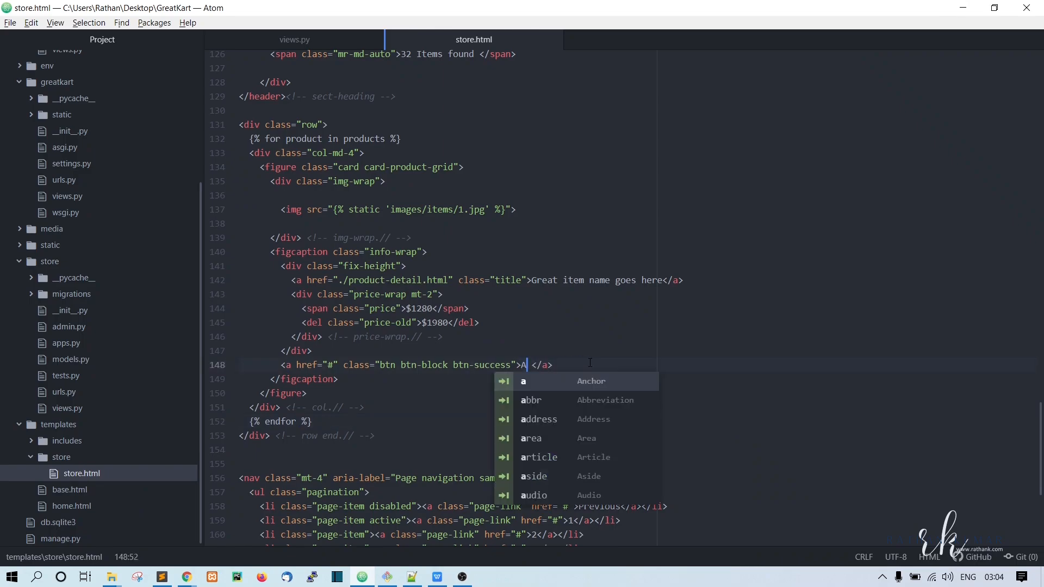
{"action": "type", "text": "dd to Cart"}
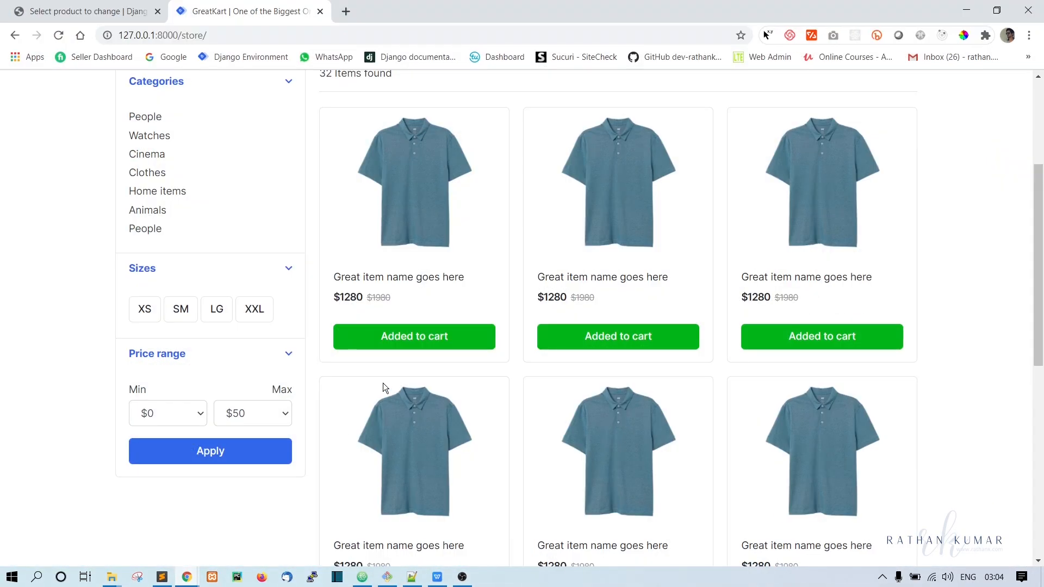
{"action": "mouse_move", "coordinate": [484, 346]}
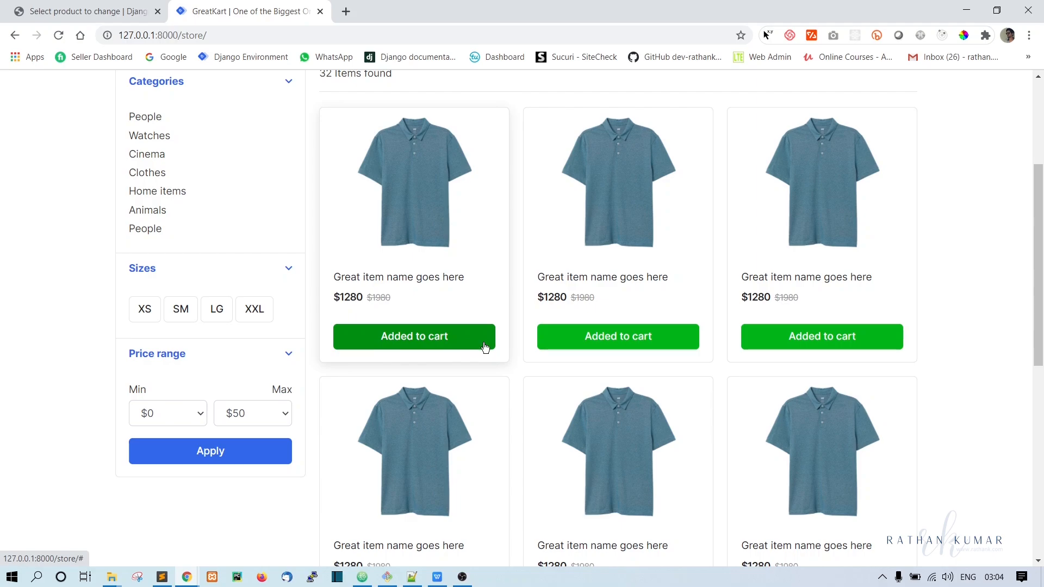
{"action": "mouse_move", "coordinate": [397, 345]}
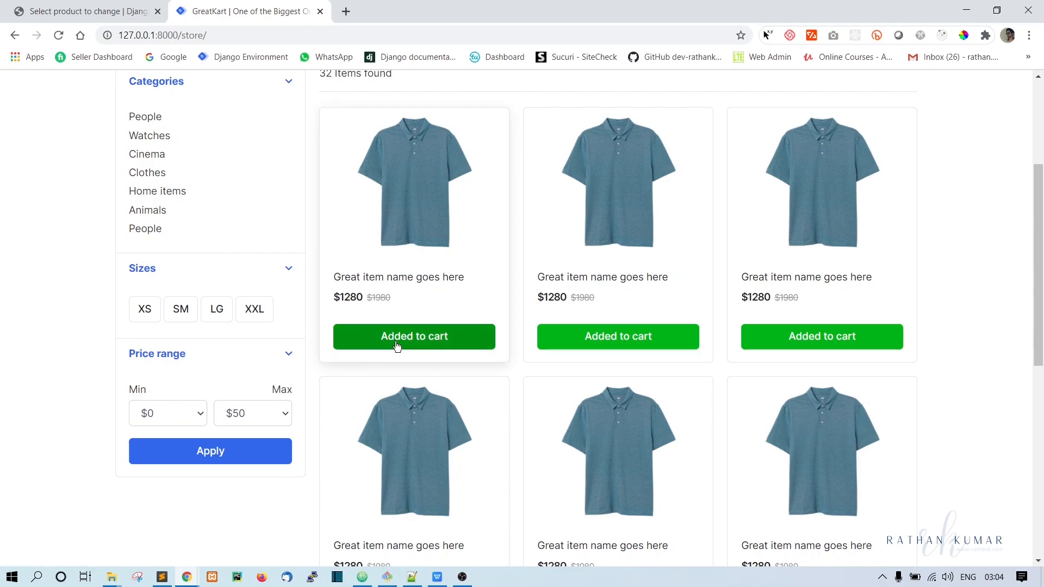
{"action": "mouse_move", "coordinate": [50, 125]}
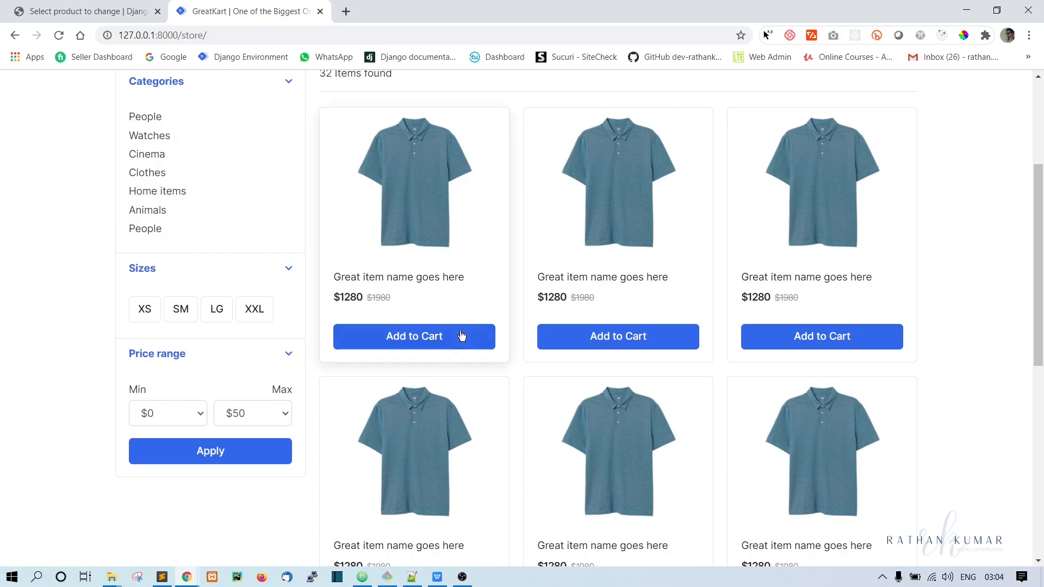
Scroll the store page in Chrome, then return to store.html in Atom
{"action": "scroll", "scroll_direction": "up", "scroll_amount": 3}
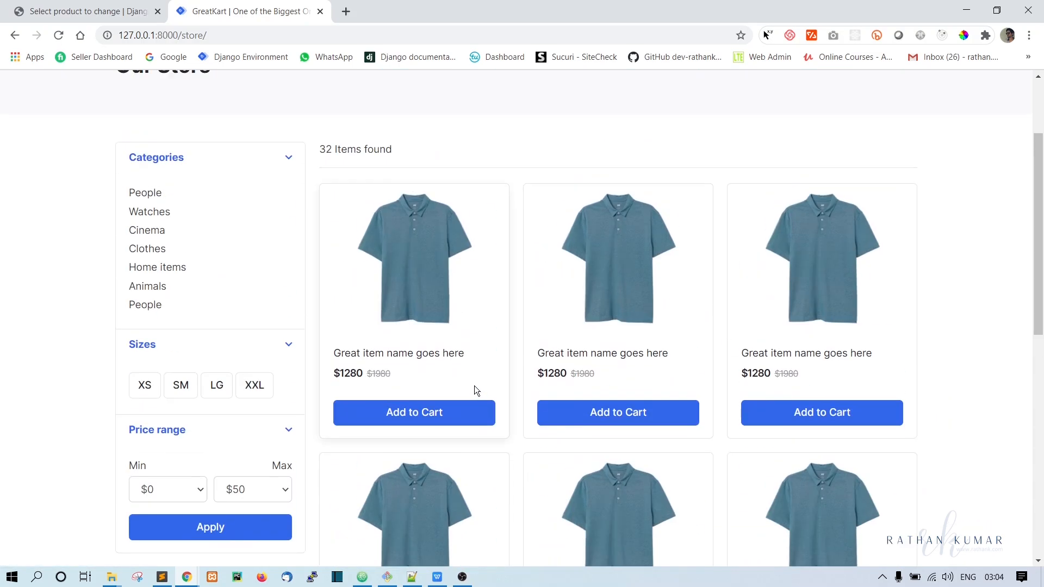
{"action": "mouse_move", "coordinate": [326, 582]}
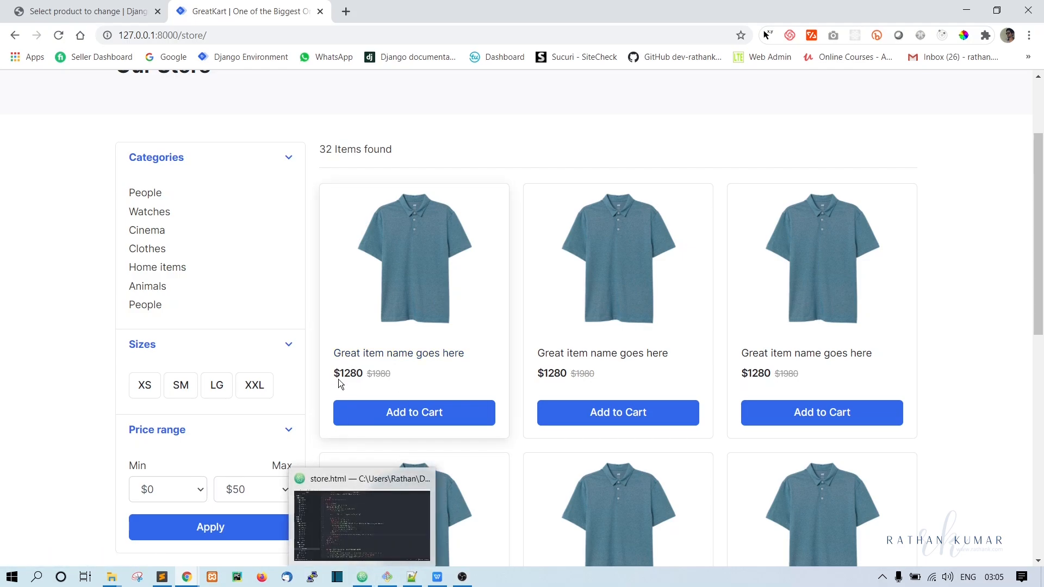
{"action": "left_click", "coordinate": [363, 526]}
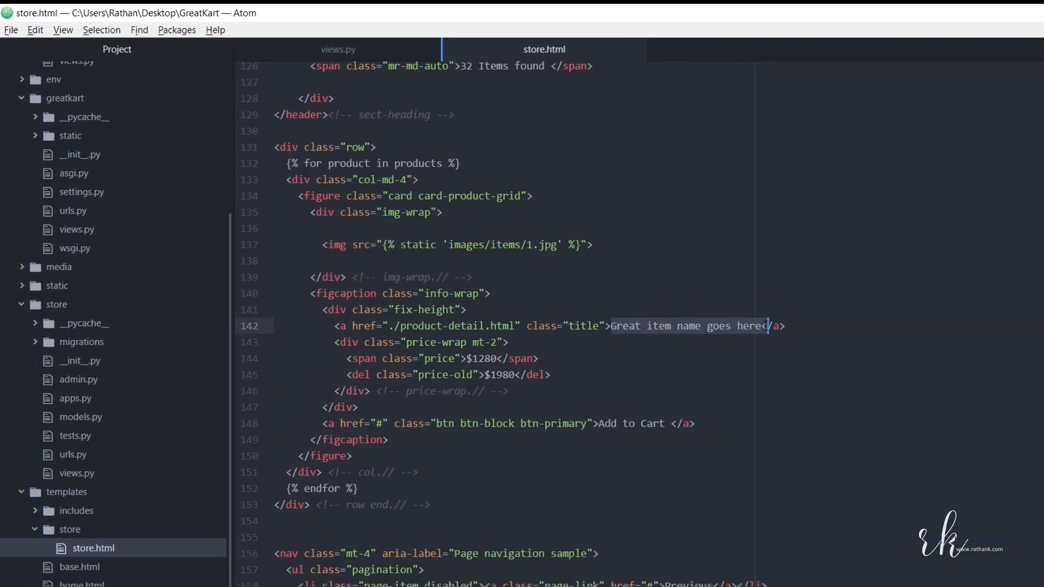
Replace the card title with {{ product.product_name }} in store.html
{"action": "type", "text": "{}"}
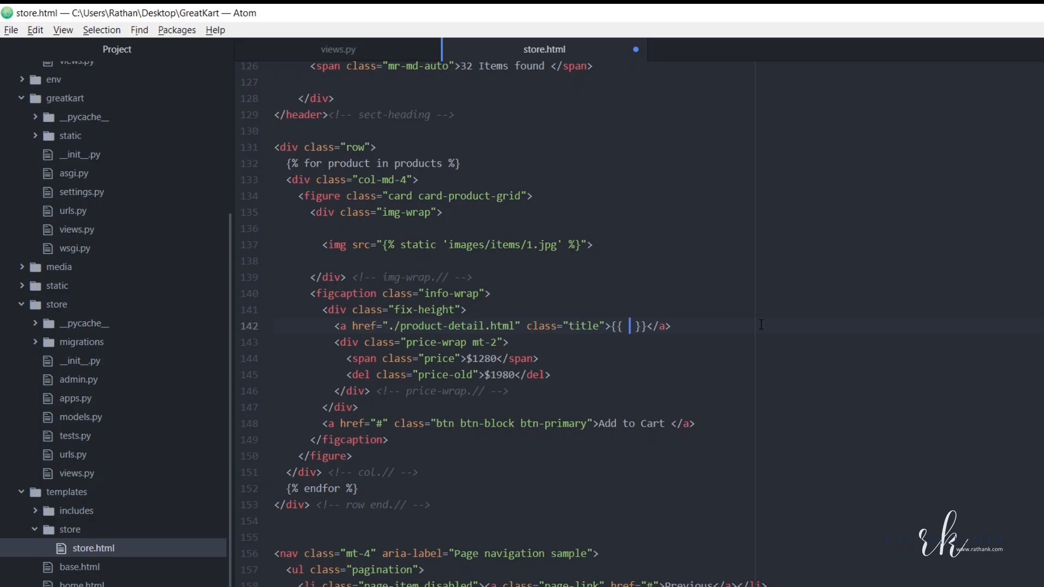
{"action": "type", "text": "product"}
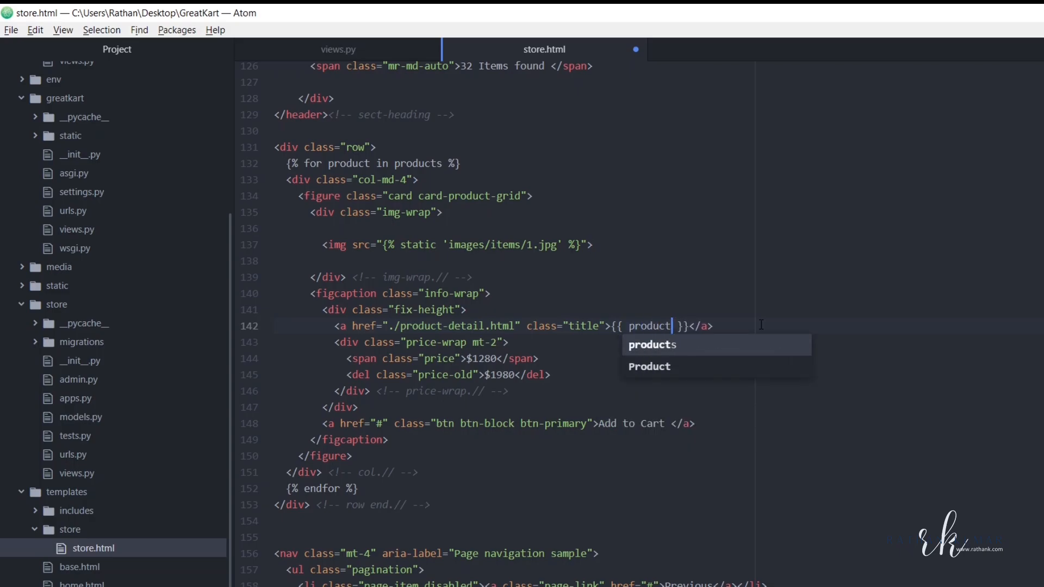
{"action": "type", "text": "."}
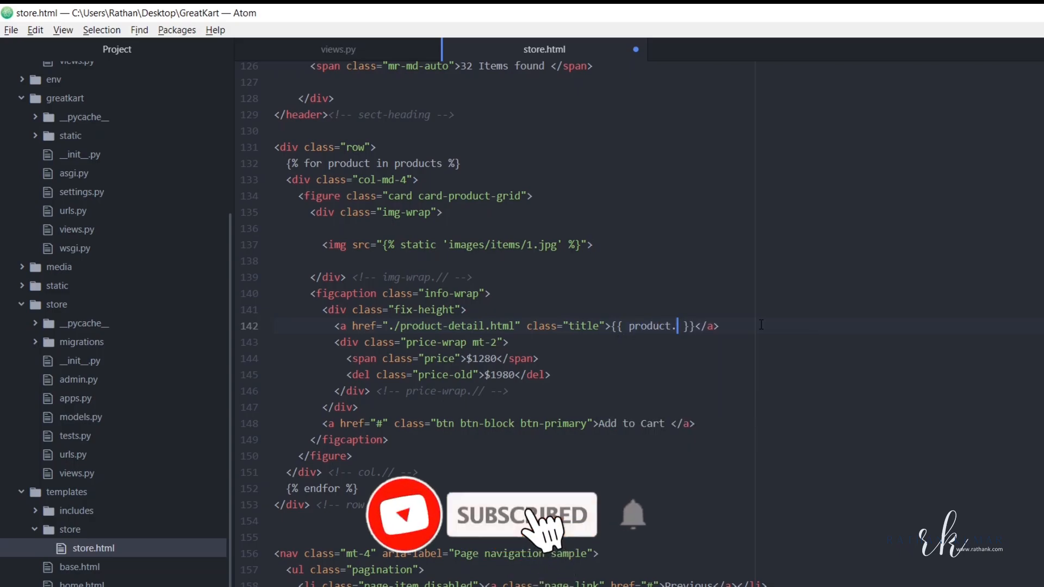
{"action": "type", "text": "product_name"}
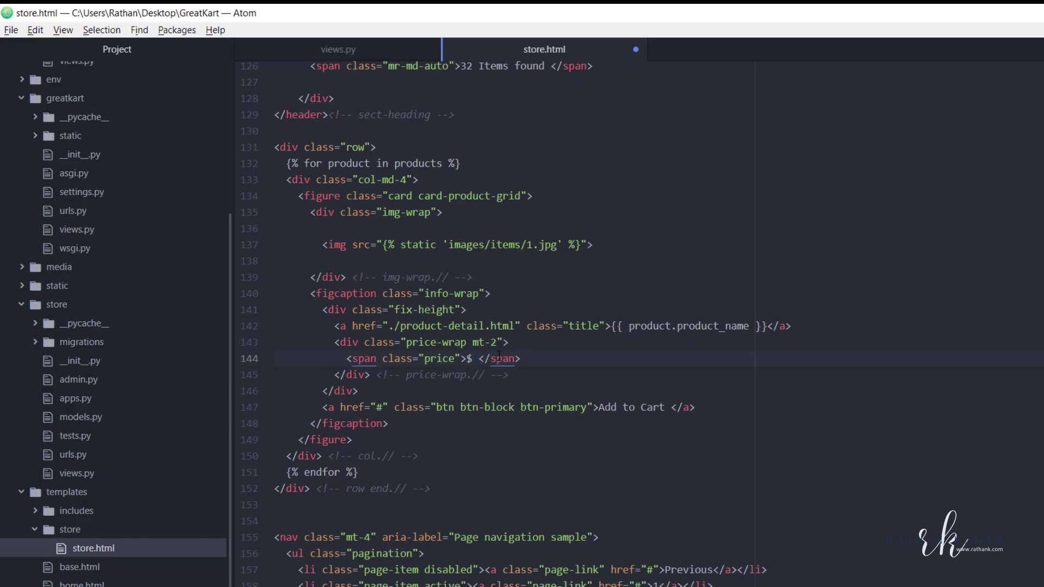
Show {{ product.price }}, remove the crossed-out old price, and set the product image source
{"action": "type", "text": "{{}}"}
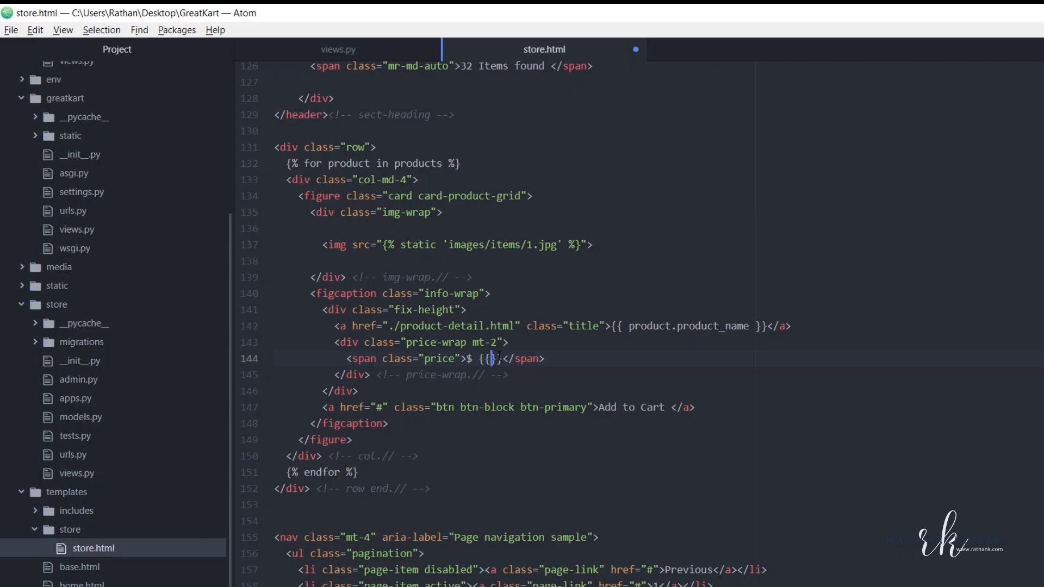
{"action": "type", "text": "product.price"}
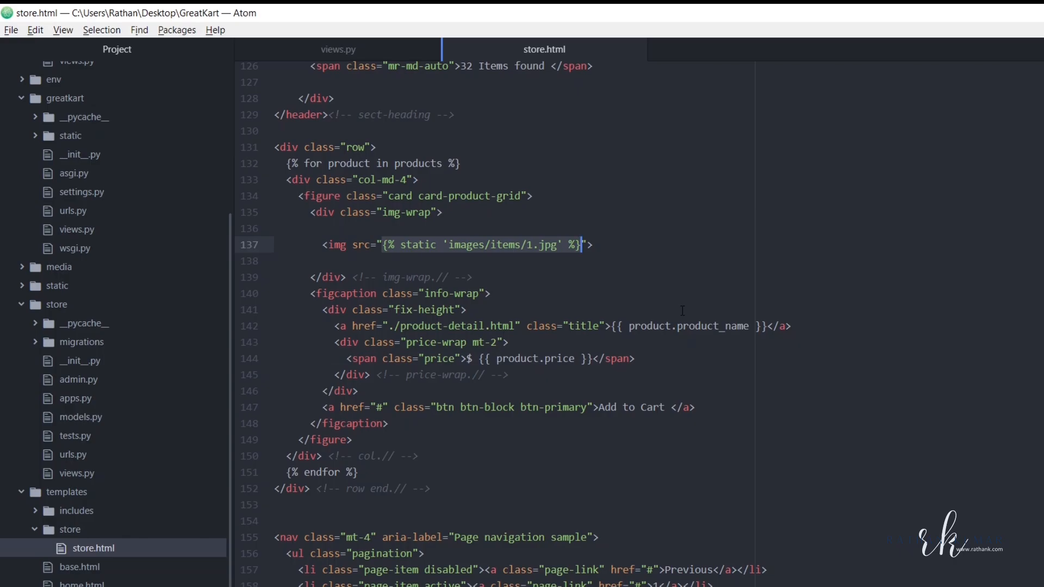
{"action": "type", "text": "{{}}"}
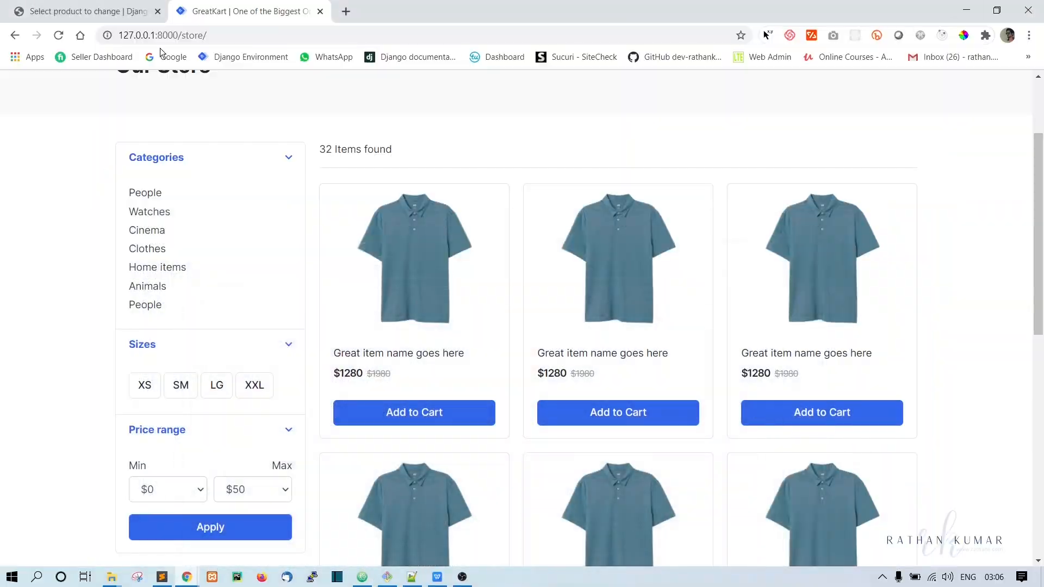
Scroll through the store page's real products, like ATX Jeans and RXN Blue Shirt, with prices and images
{"action": "scroll", "scroll_direction": "down", "scroll_amount": 3}
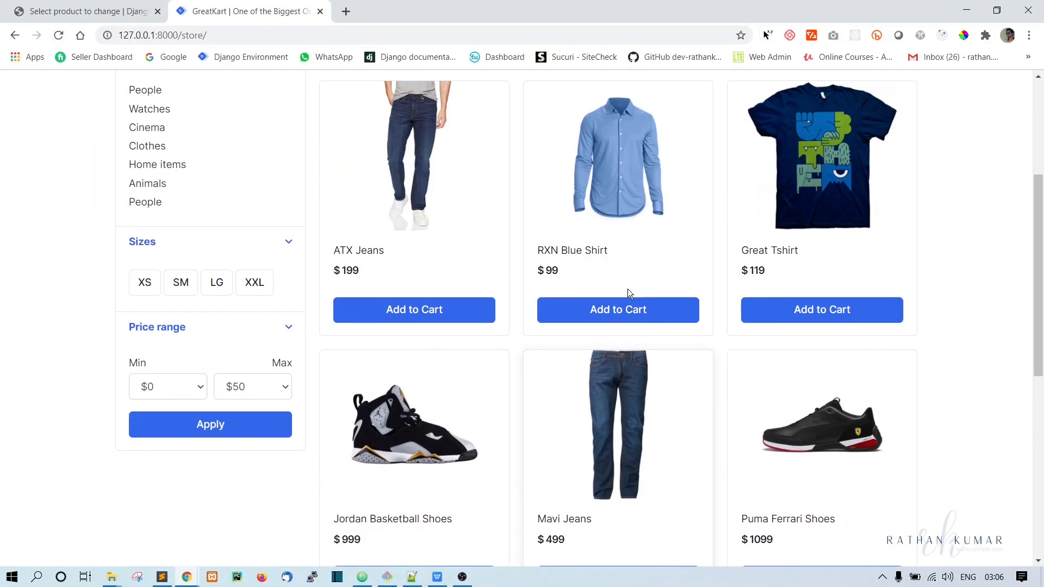
{"action": "scroll", "scroll_direction": "down", "scroll_amount": 3}
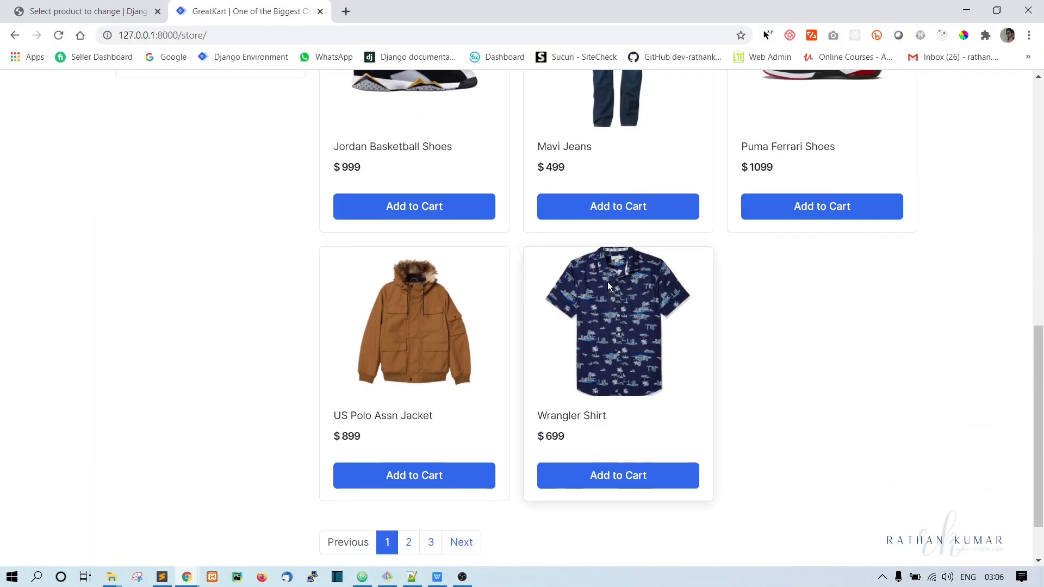
{"action": "scroll", "scroll_direction": "up", "scroll_amount": 3}
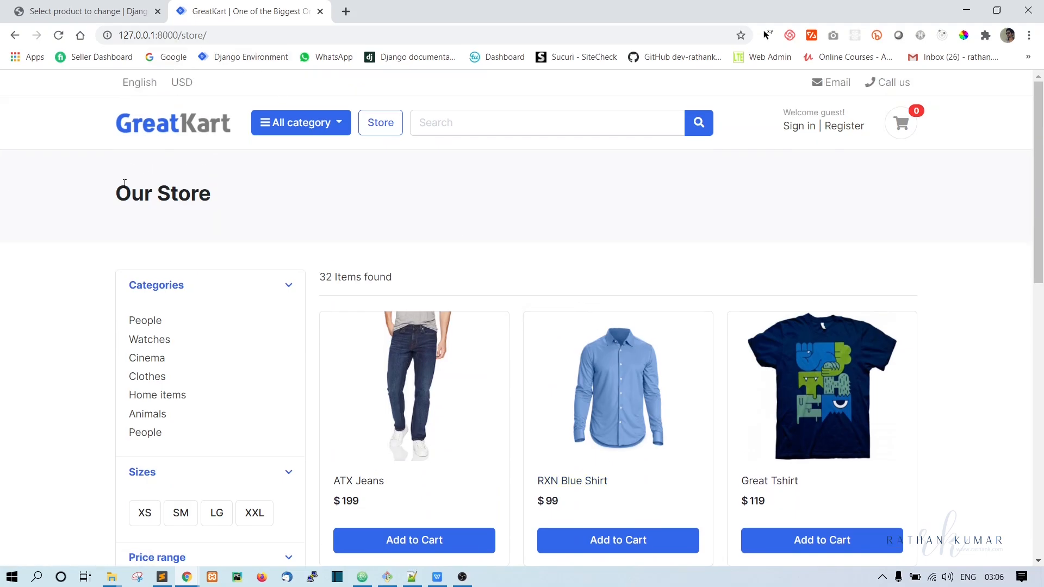
{"action": "mouse_move", "coordinate": [388, 272]}
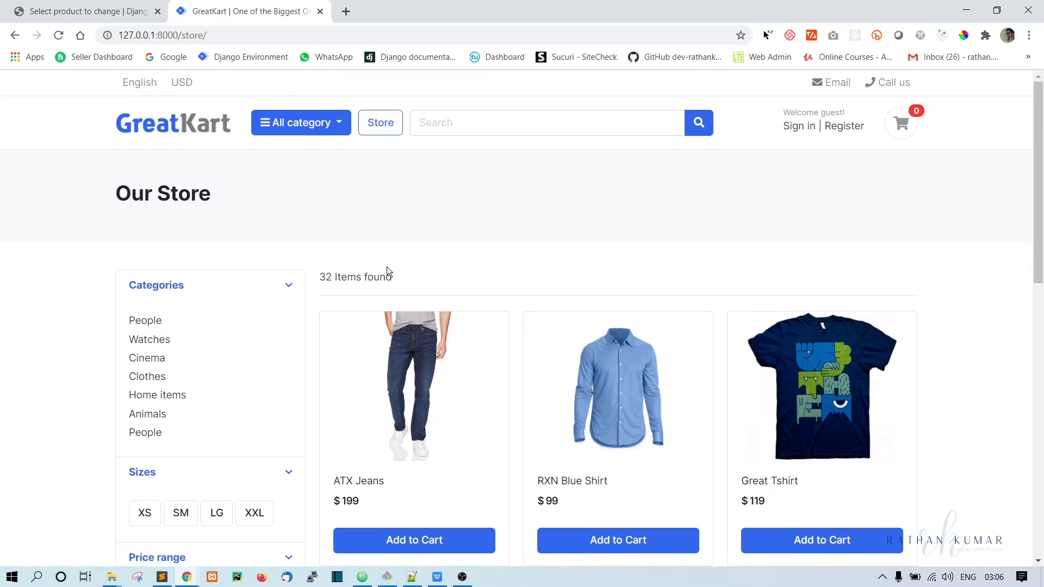
{"action": "mouse_move", "coordinate": [307, 306]}
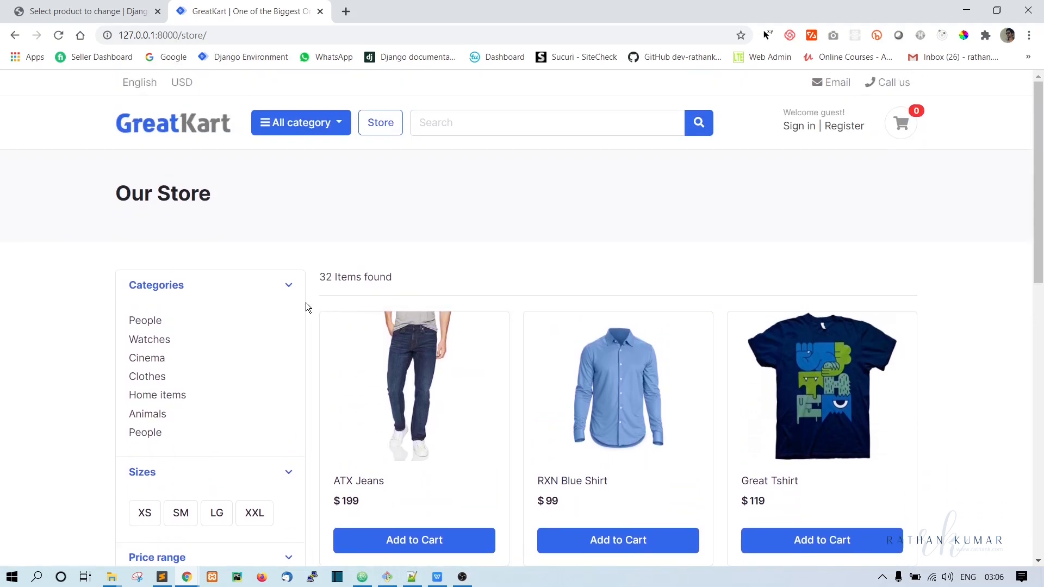
Select the still hard-coded '32 Items found' count and review the product list again
{"action": "double_click", "coordinate": [355, 277]}
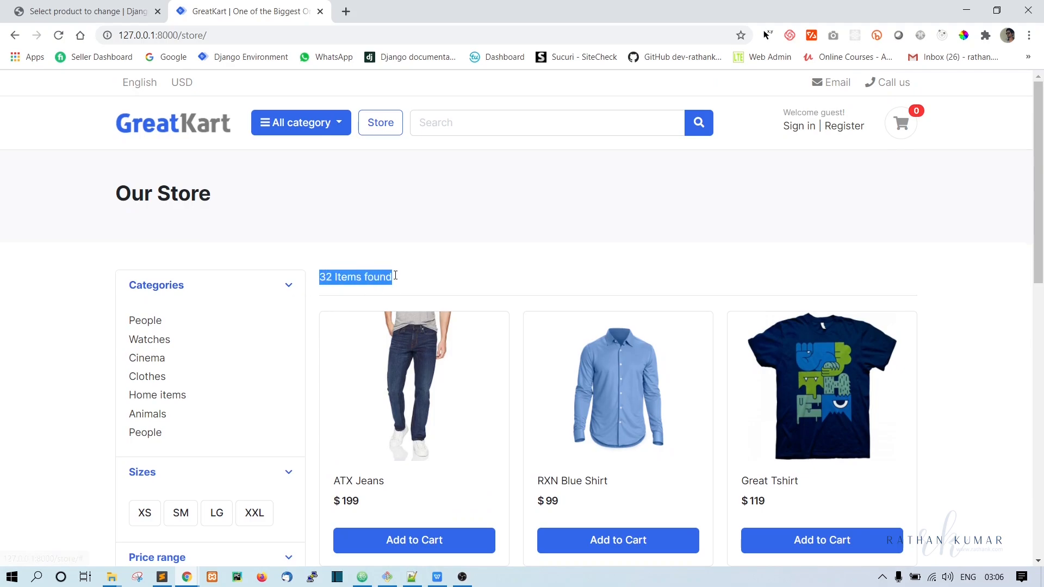
{"action": "scroll", "scroll_direction": "down", "scroll_amount": 3}
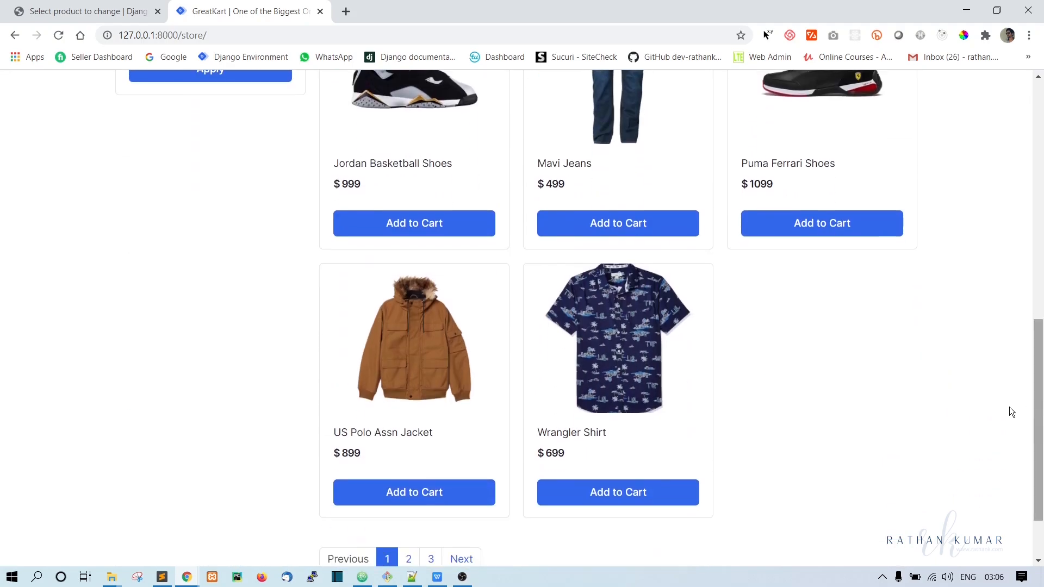
{"action": "scroll", "scroll_direction": "up", "scroll_amount": 3}
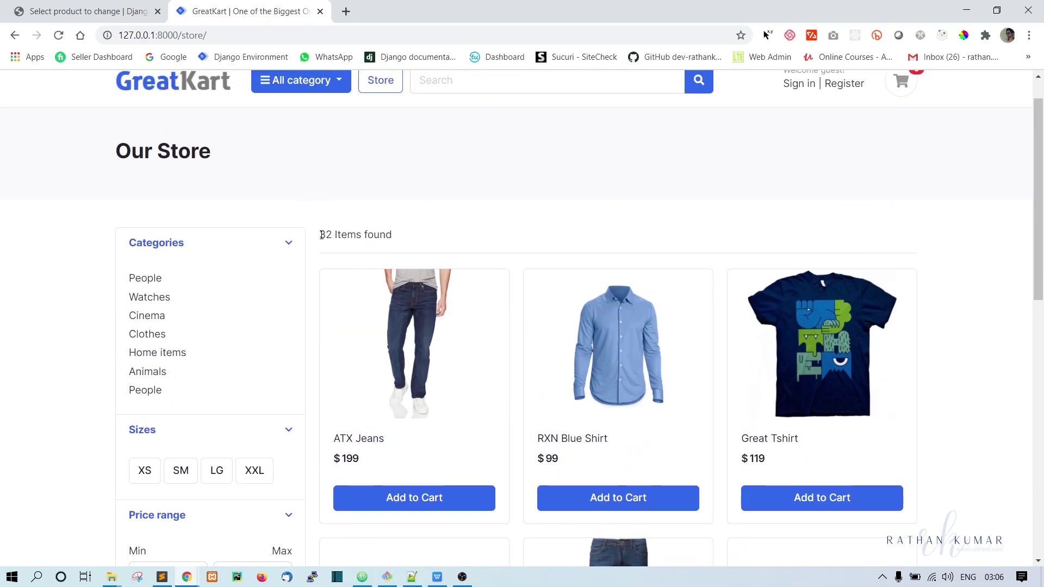
{"action": "scroll", "scroll_direction": "down", "scroll_amount": 3}
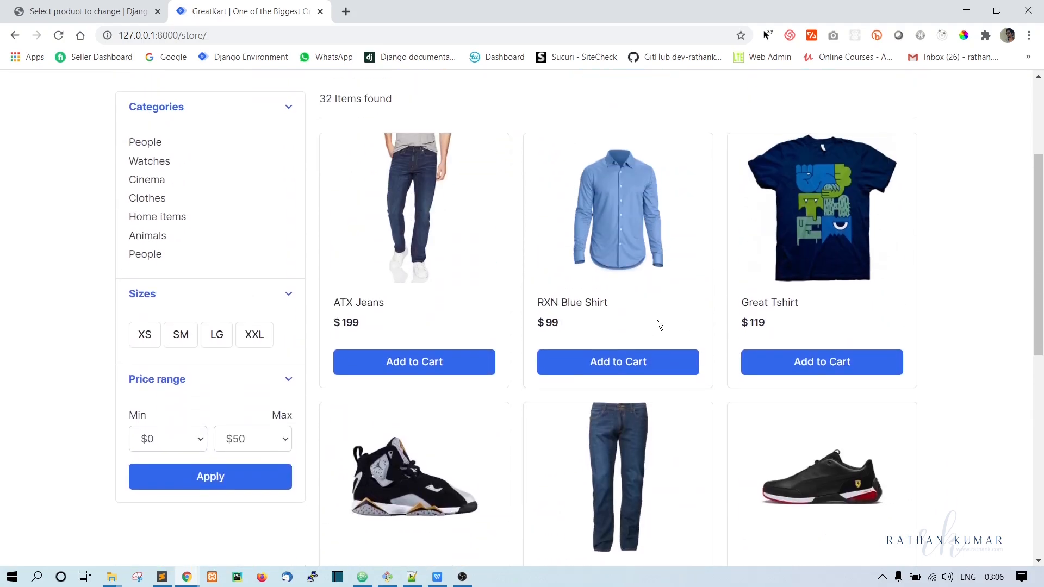
{"action": "scroll", "scroll_direction": "down", "scroll_amount": 3}
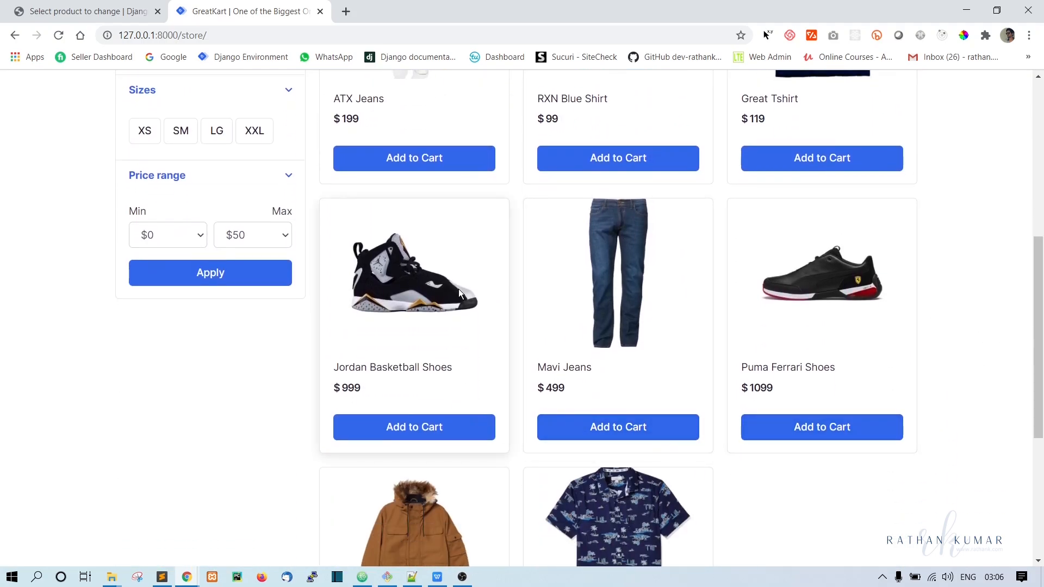
{"action": "left_click", "coordinate": [337, 577]}
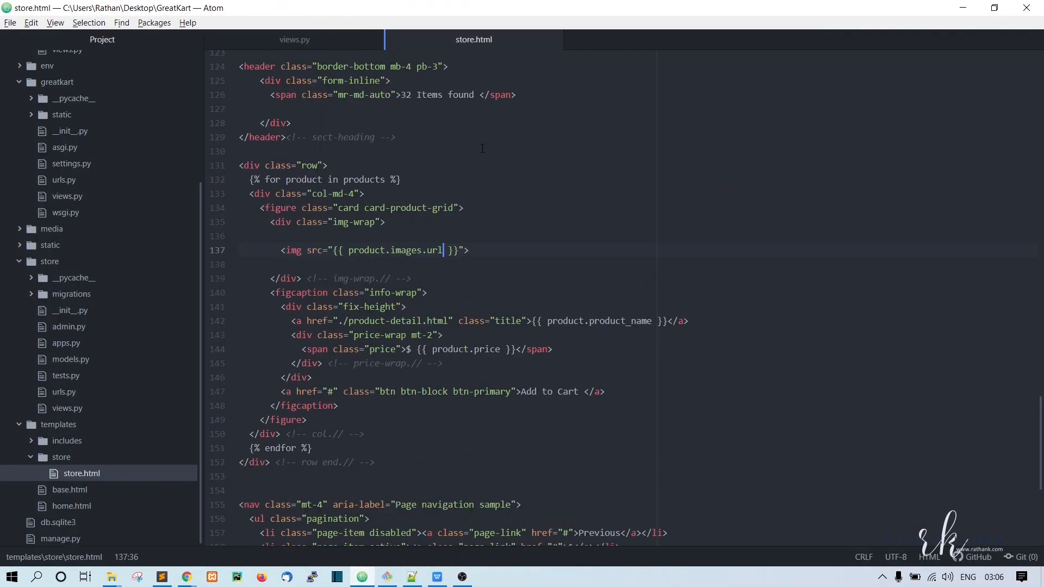
In views.py, compute product_count from the filtered products with products.count()
{"action": "left_click", "coordinate": [294, 39]}
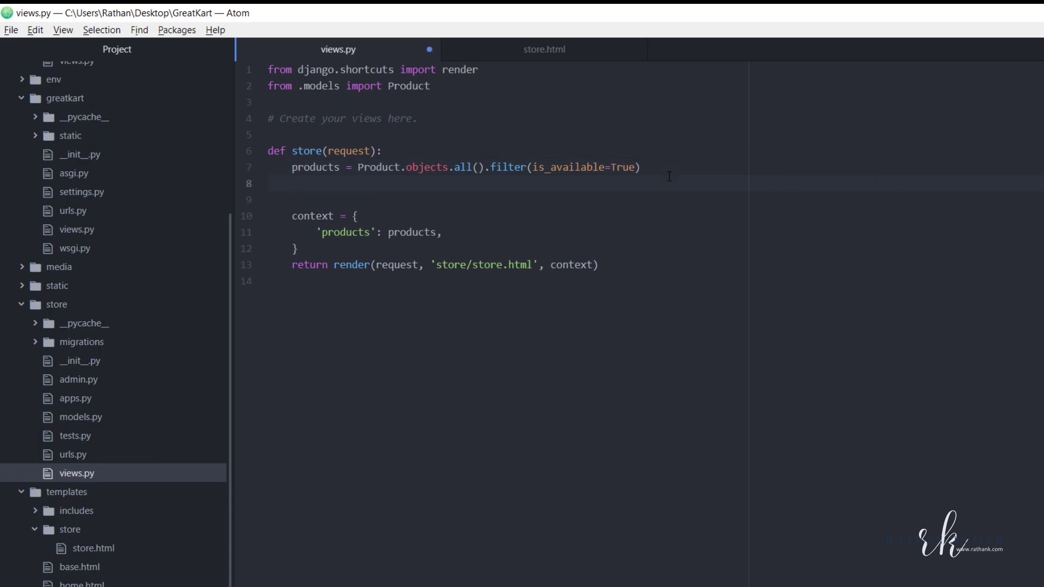
{"action": "type", "text": "product_count ="}
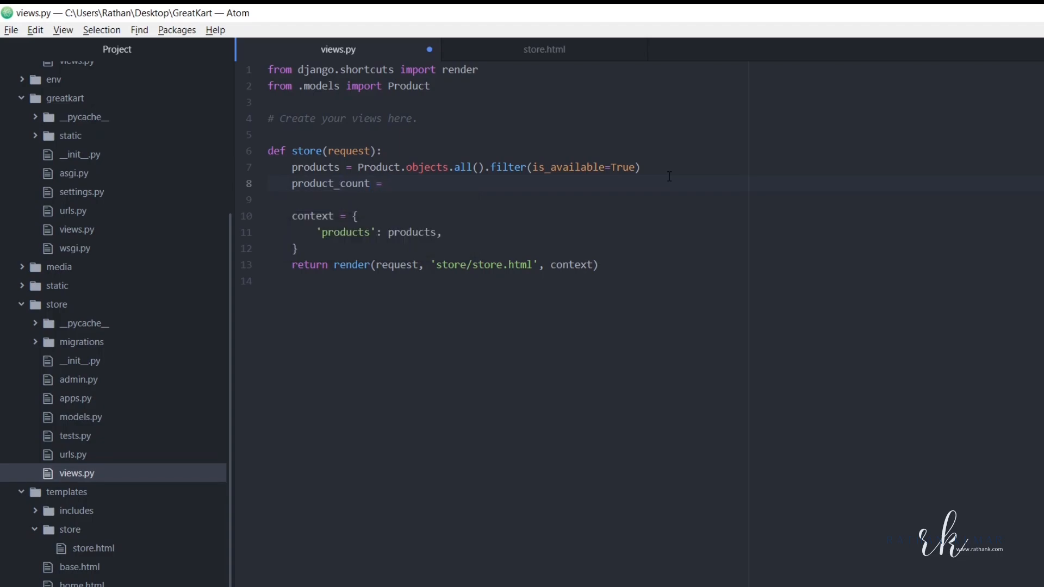
{"action": "type", "text": "products."}
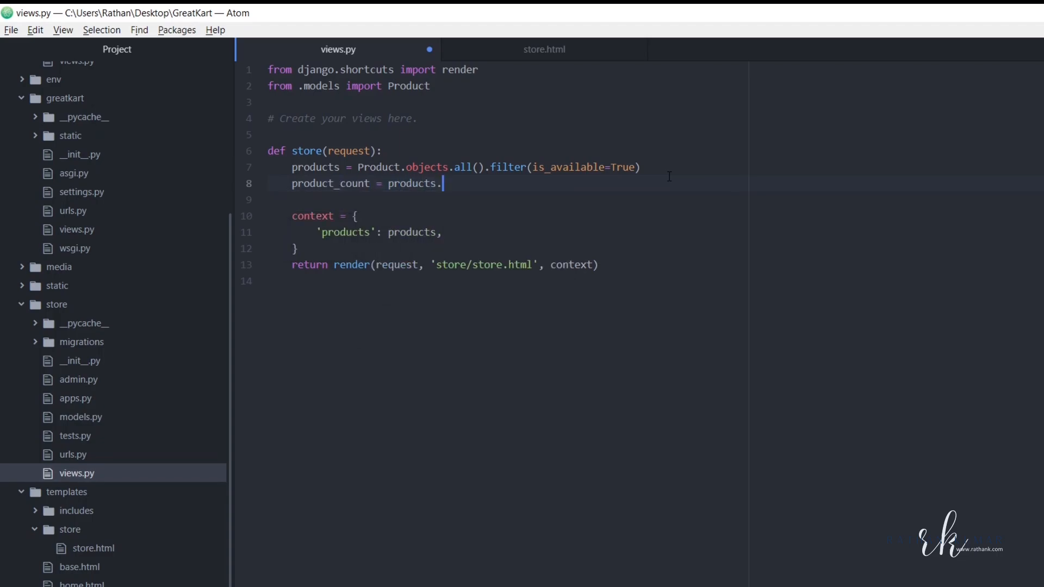
{"action": "type", "text": "count("}
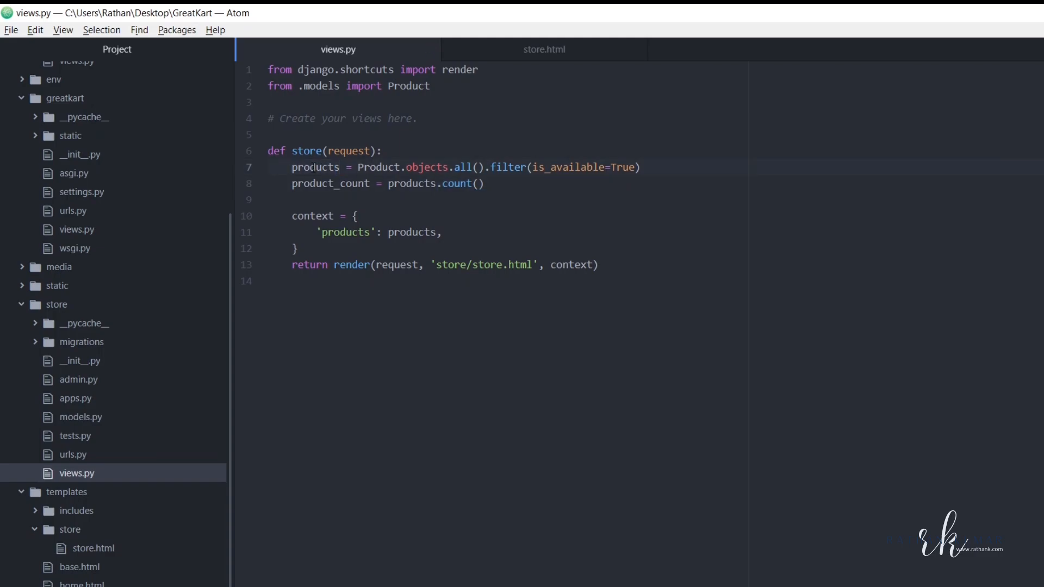
{"action": "left_click", "coordinate": [313, 167]}
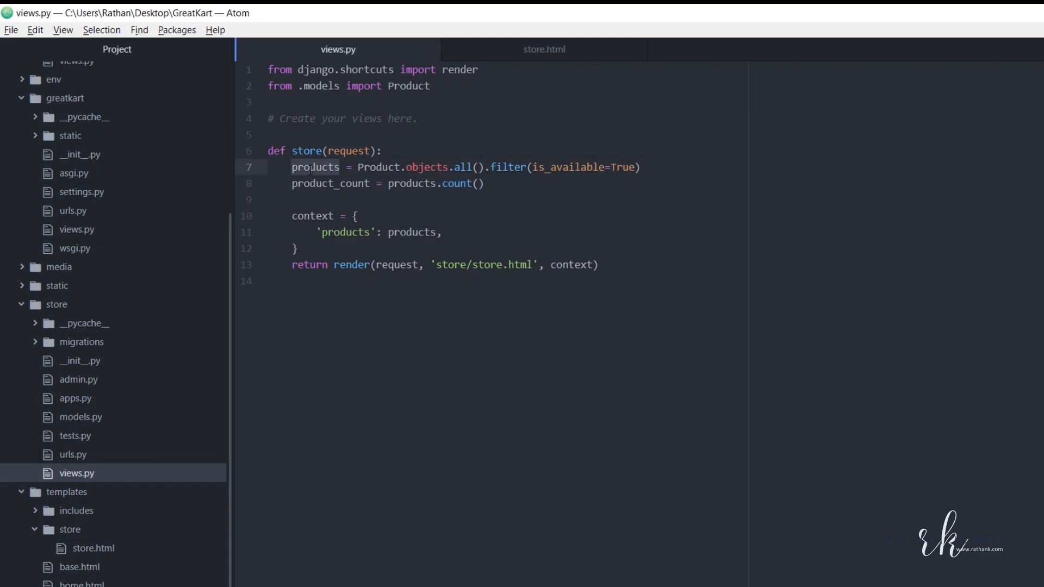
{"action": "left_click", "coordinate": [338, 167]}
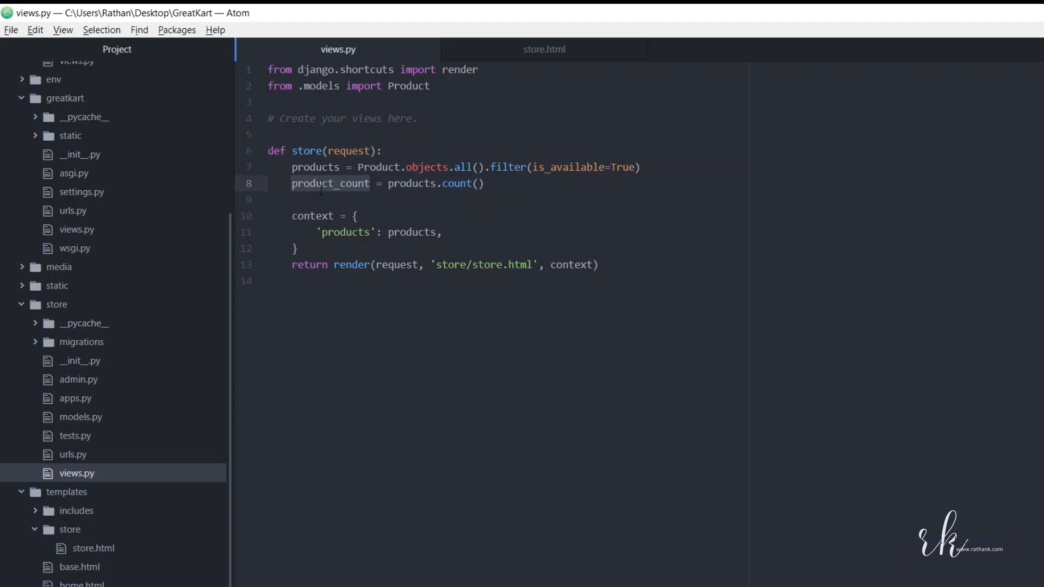
Add 'product_count': product_count to the store view's context dictionary
{"action": "right_click", "coordinate": [347, 200]}
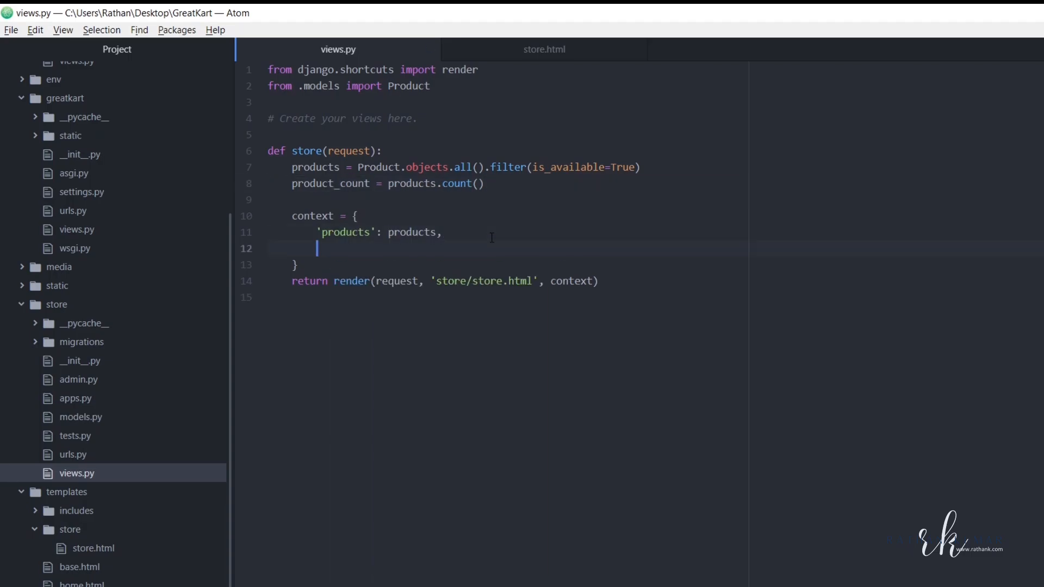
{"action": "type", "text": "'product_count':"}
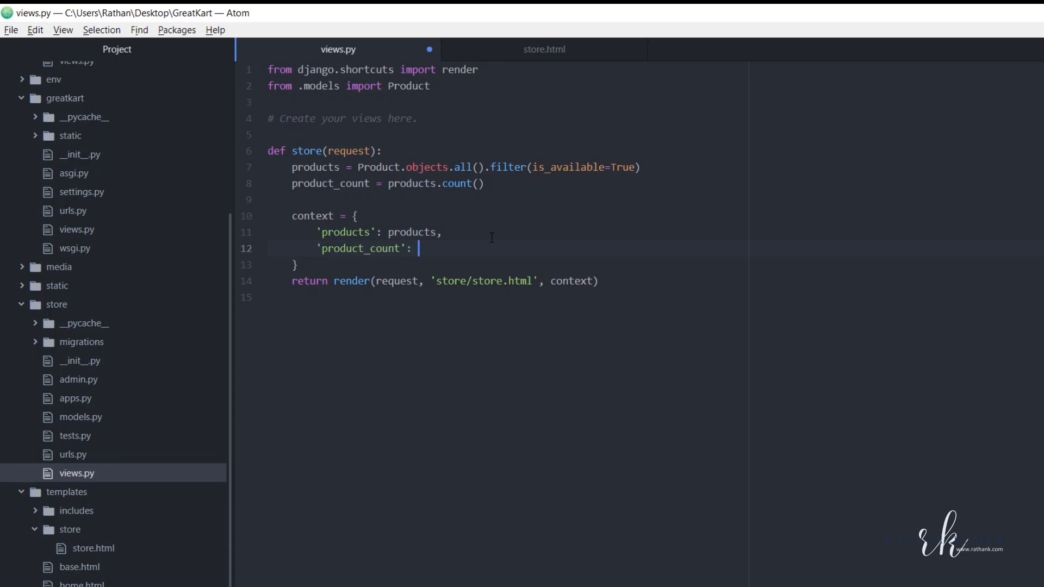
{"action": "type", "text": "product_count,"}
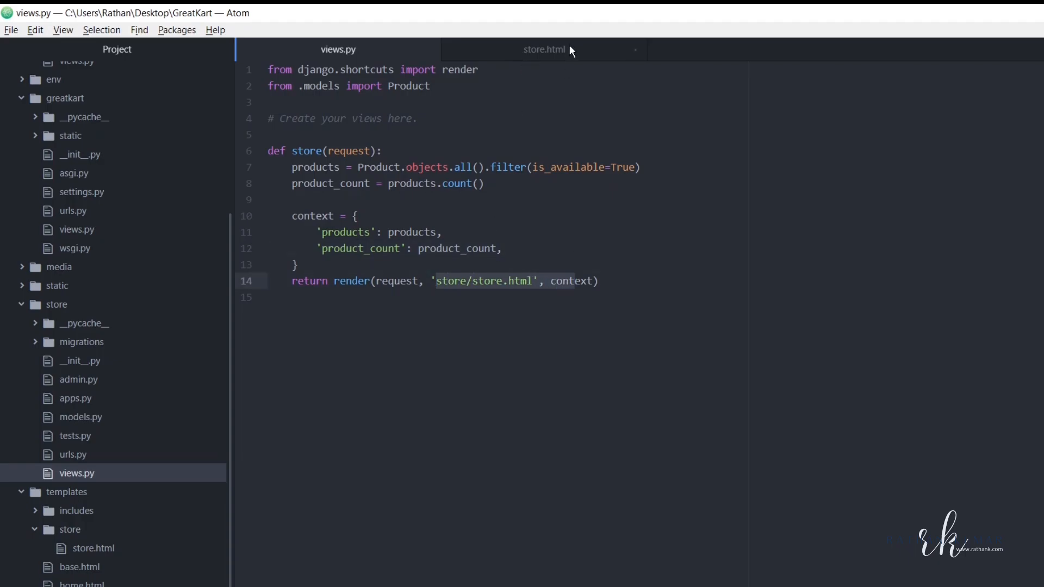
{"action": "left_click", "coordinate": [544, 49]}
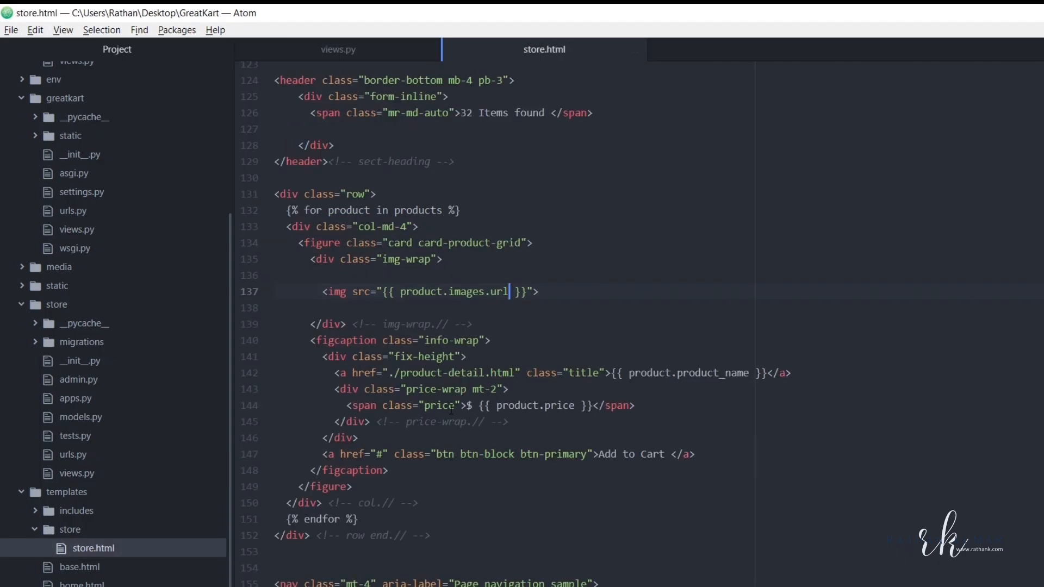
In store.html, replace the hard-coded 32 with Found <b>{{ product_count }}</b>
{"action": "scroll", "scroll_direction": "up", "scroll_amount": 3}
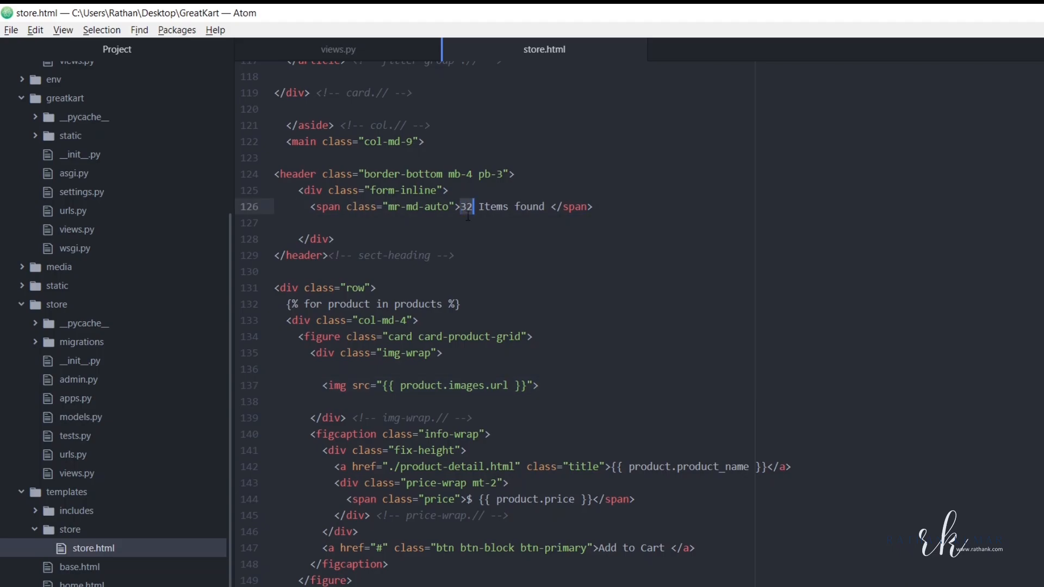
{"action": "key", "text": "Backspace"}
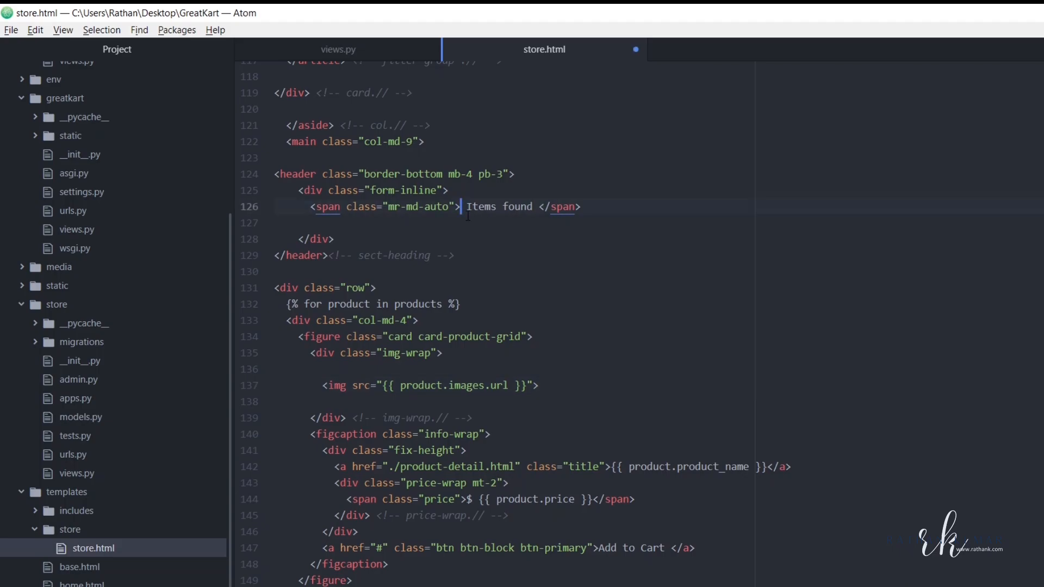
{"action": "type", "text": "Found"}
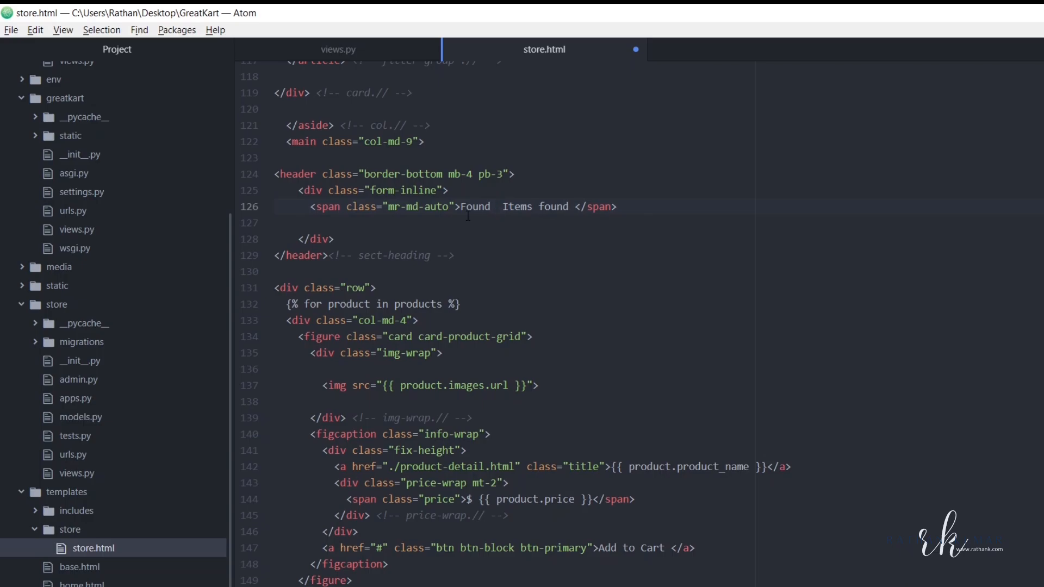
{"action": "type", "text": "<br"}
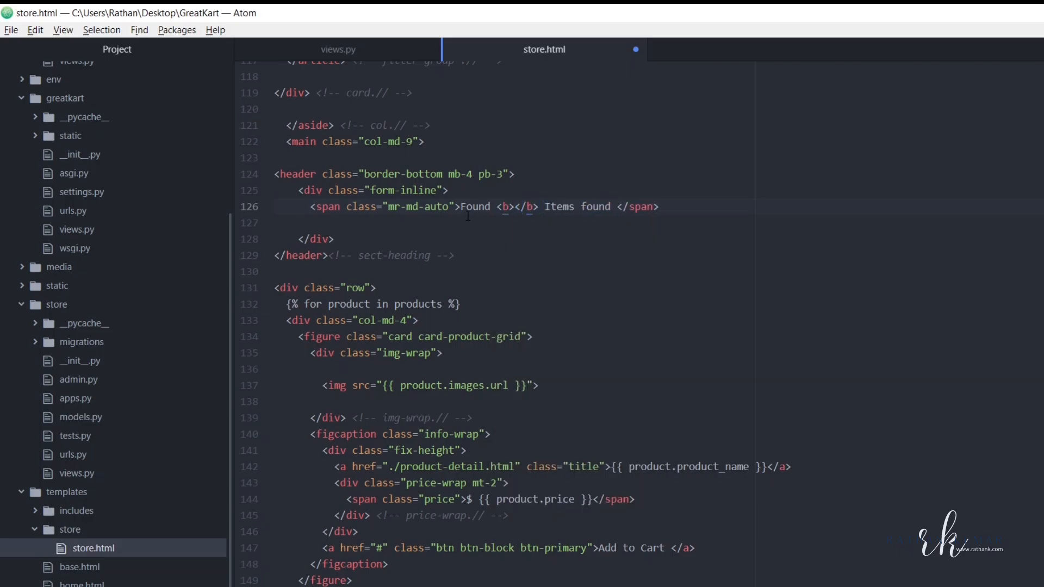
{"action": "left_click", "coordinate": [512, 206]}
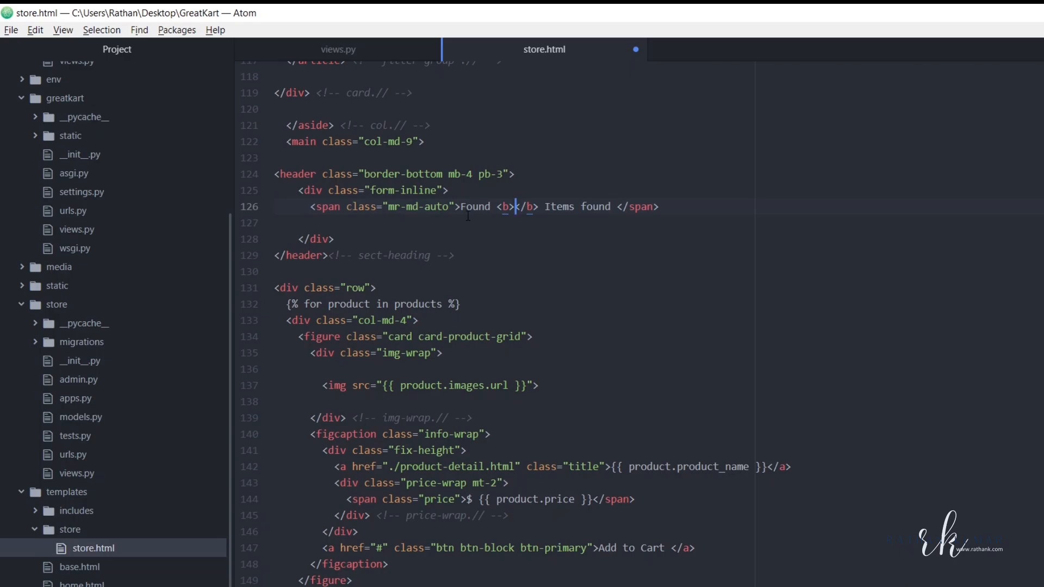
{"action": "type", "text": "{{}}"}
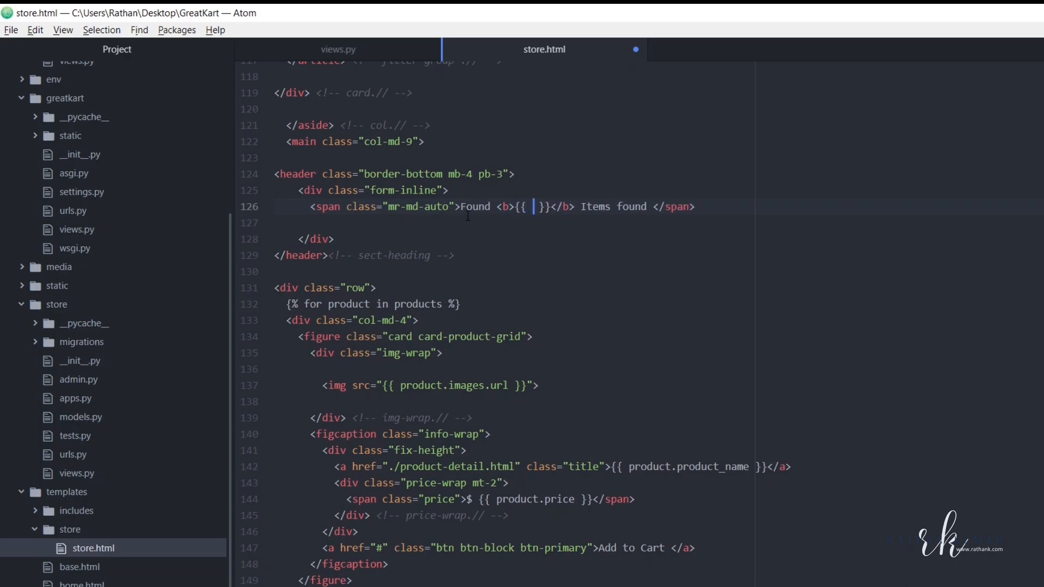
{"action": "type", "text": "product"}
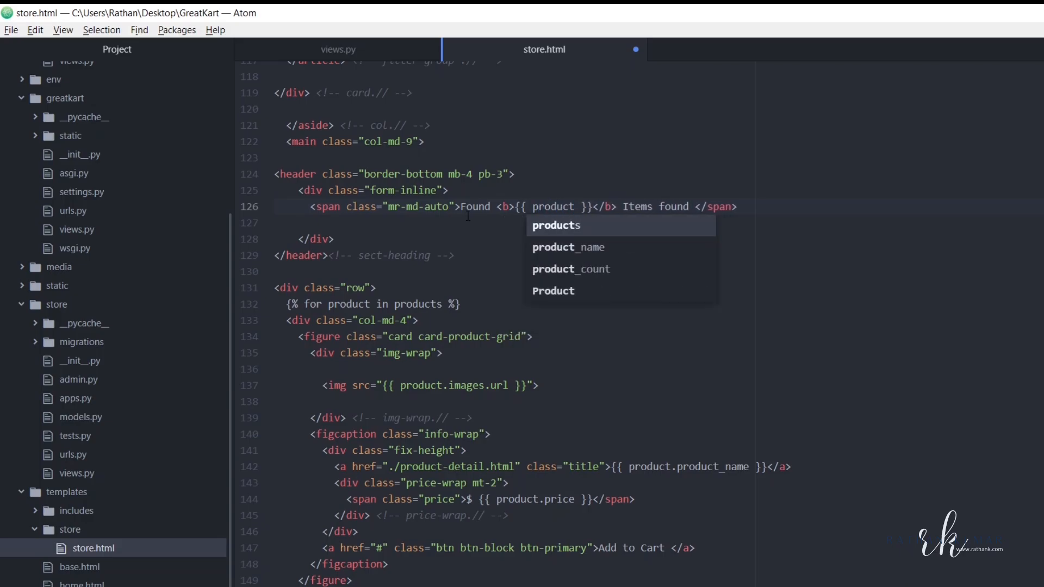
{"action": "left_click", "coordinate": [570, 269]}
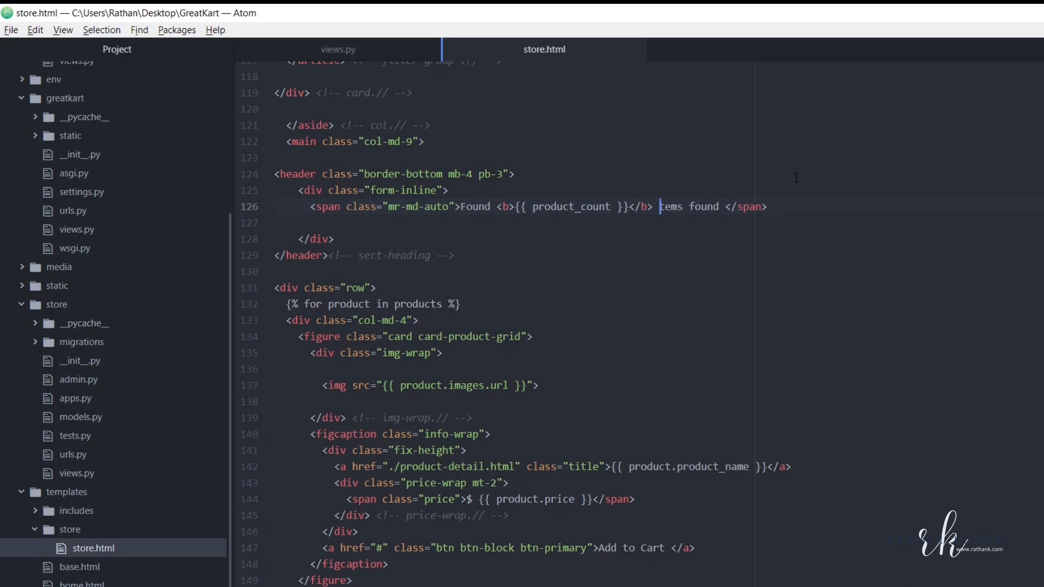
{"action": "left_click", "coordinate": [994, 7]}
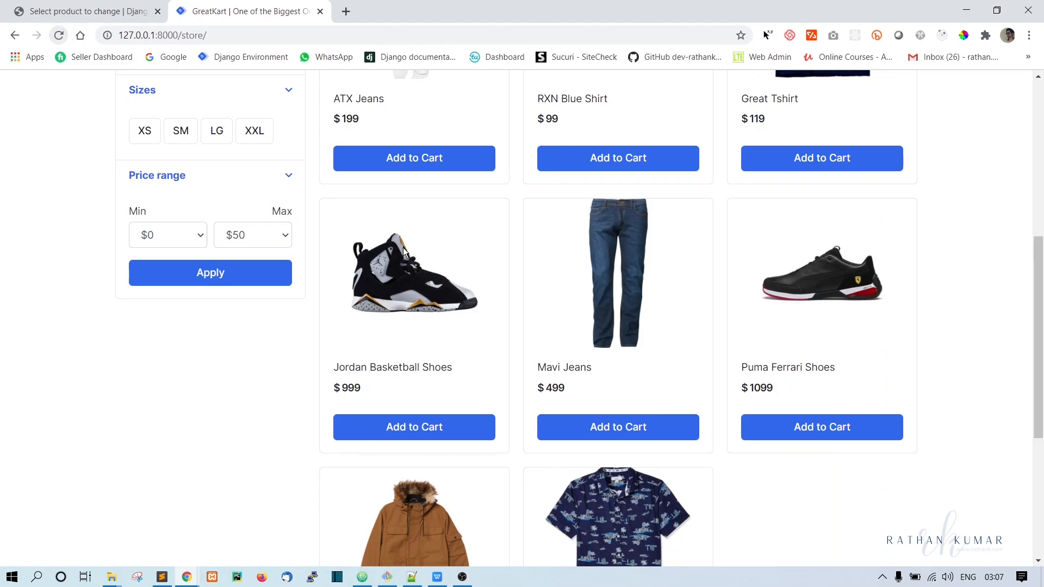
Scroll the reloaded store page to confirm the heading reads 'Found 8 items found'
{"action": "scroll", "scroll_direction": "up", "scroll_amount": 3}
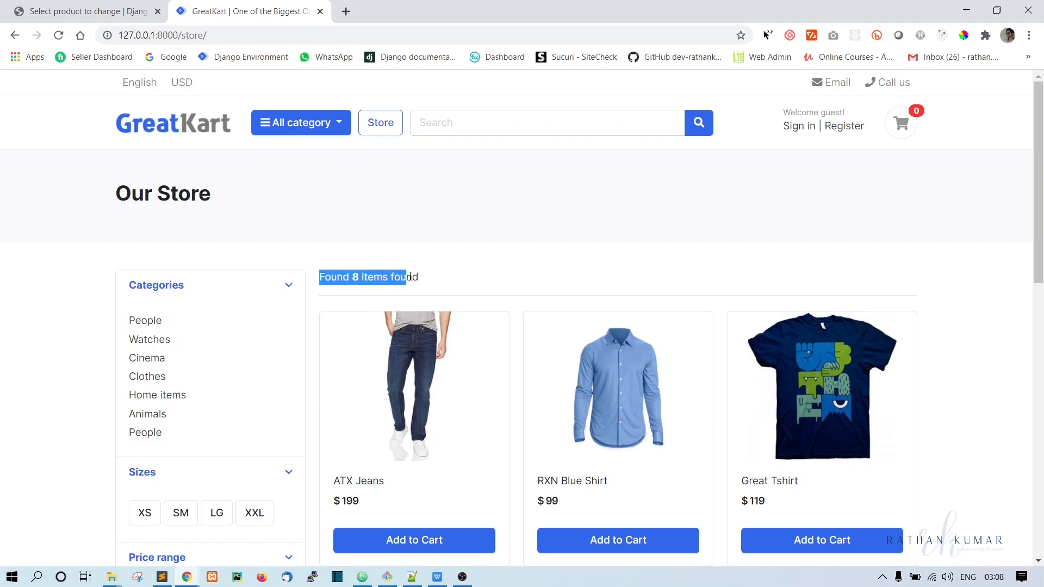
{"action": "scroll", "scroll_direction": "down", "scroll_amount": 3}
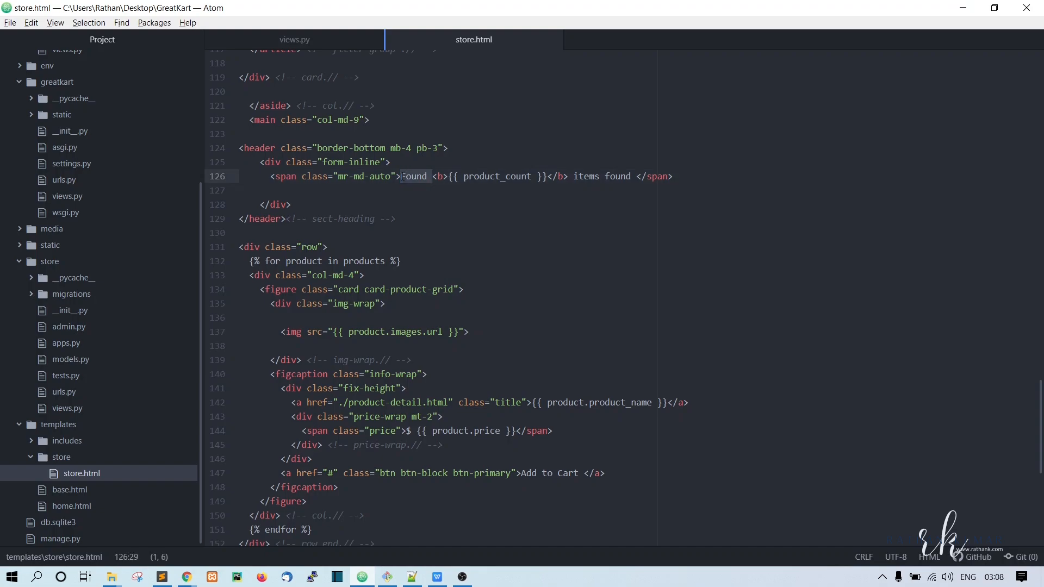
Select the extra word 'Found' before the bold count in store.html
{"action": "left_click", "coordinate": [246, 11]}
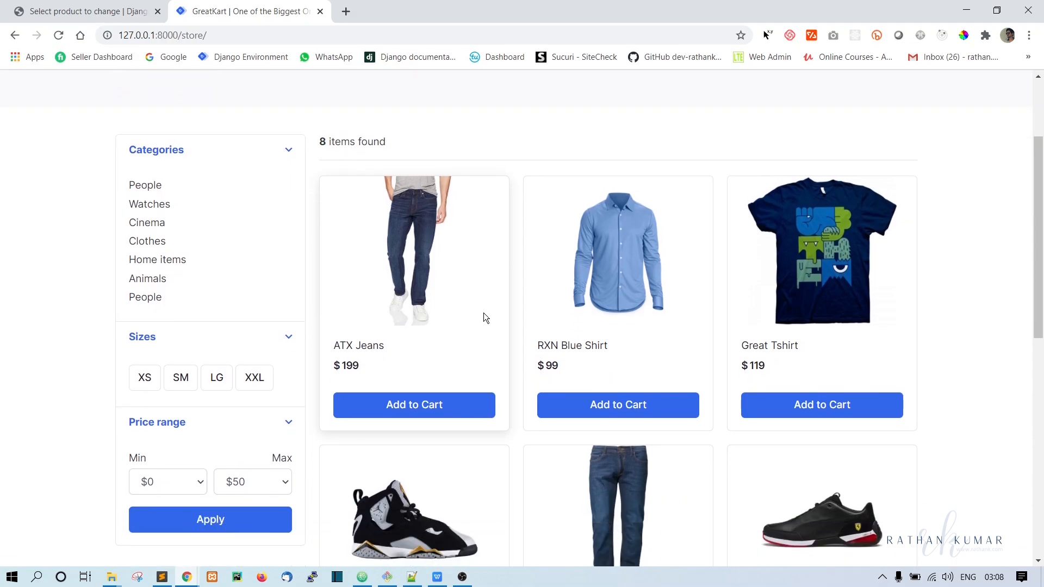
{"action": "scroll", "scroll_direction": "up", "scroll_amount": 3}
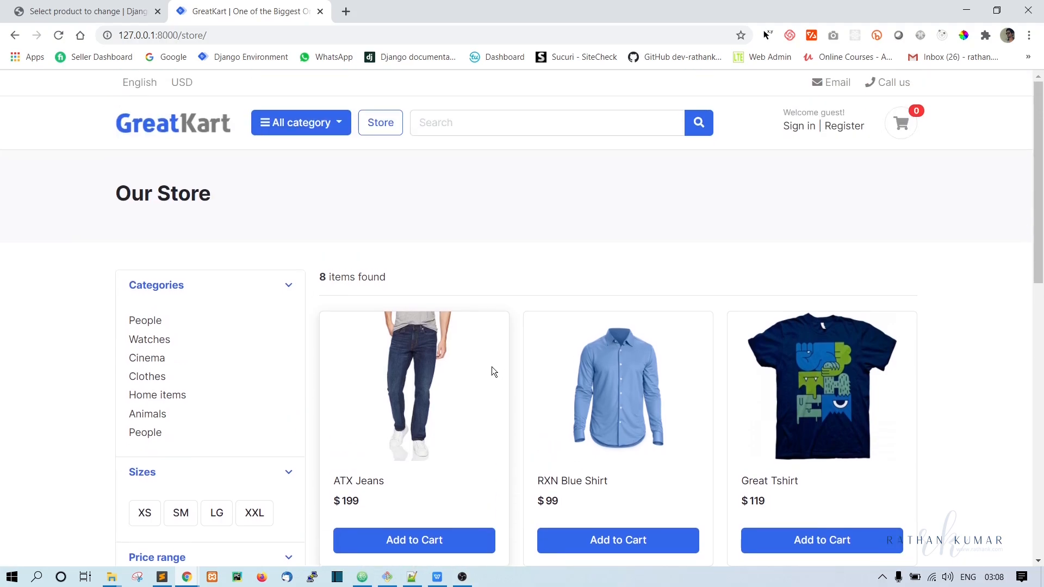
{"action": "mouse_move", "coordinate": [500, 231]}
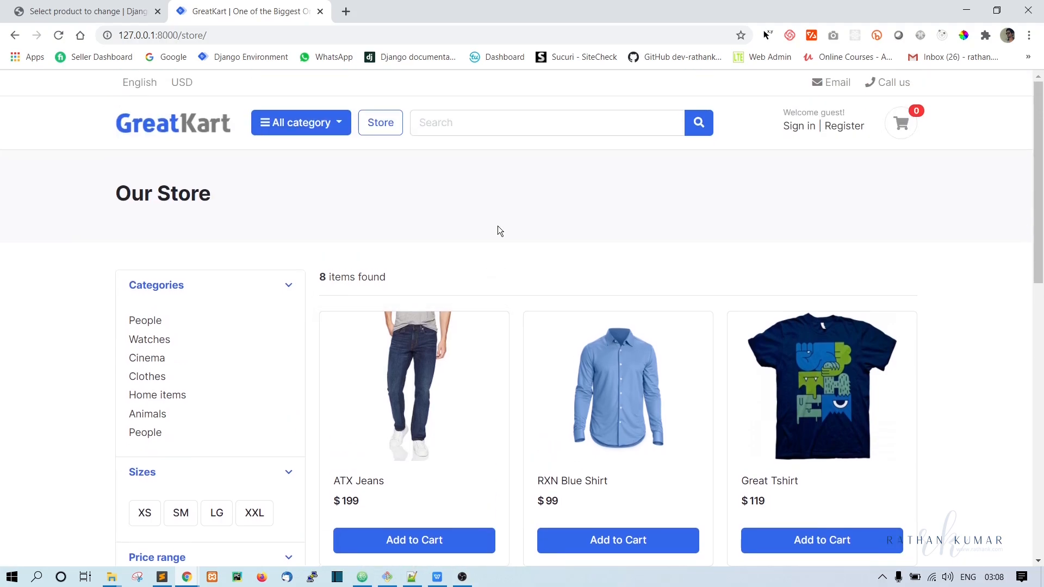
{"action": "left_click", "coordinate": [300, 123]}
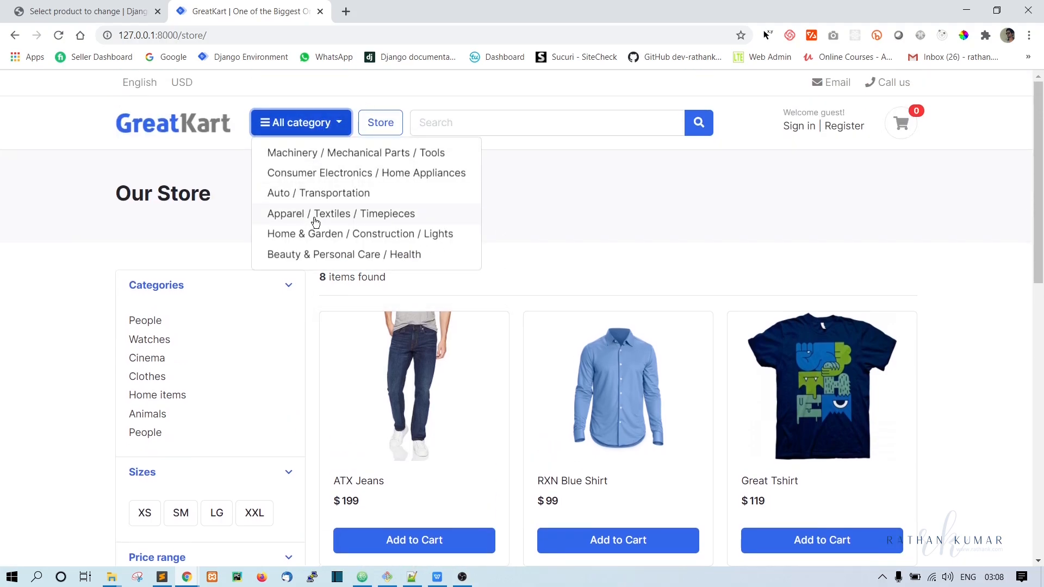
{"action": "mouse_move", "coordinate": [327, 193]}
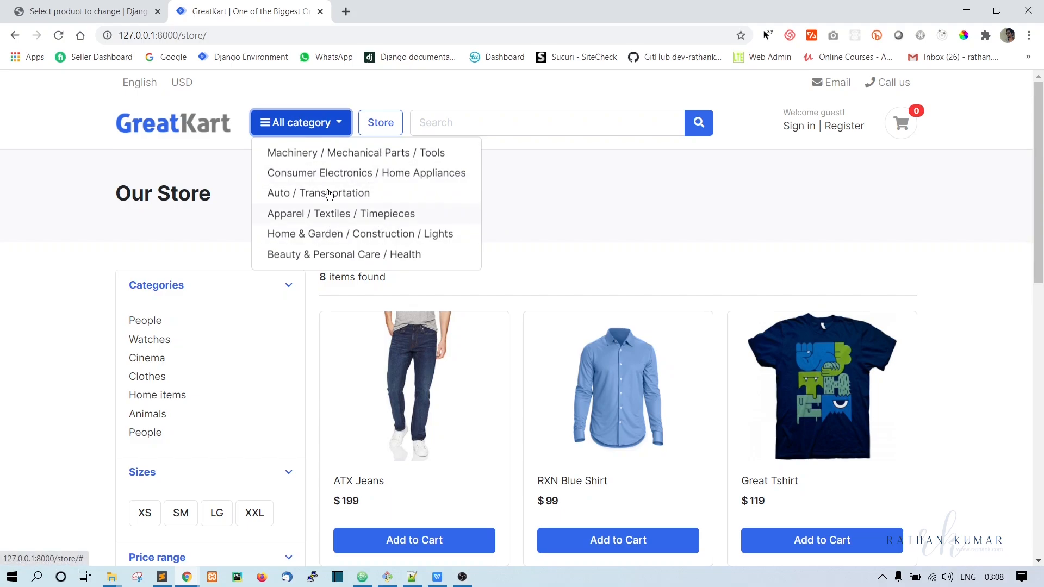
{"action": "mouse_move", "coordinate": [347, 193]}
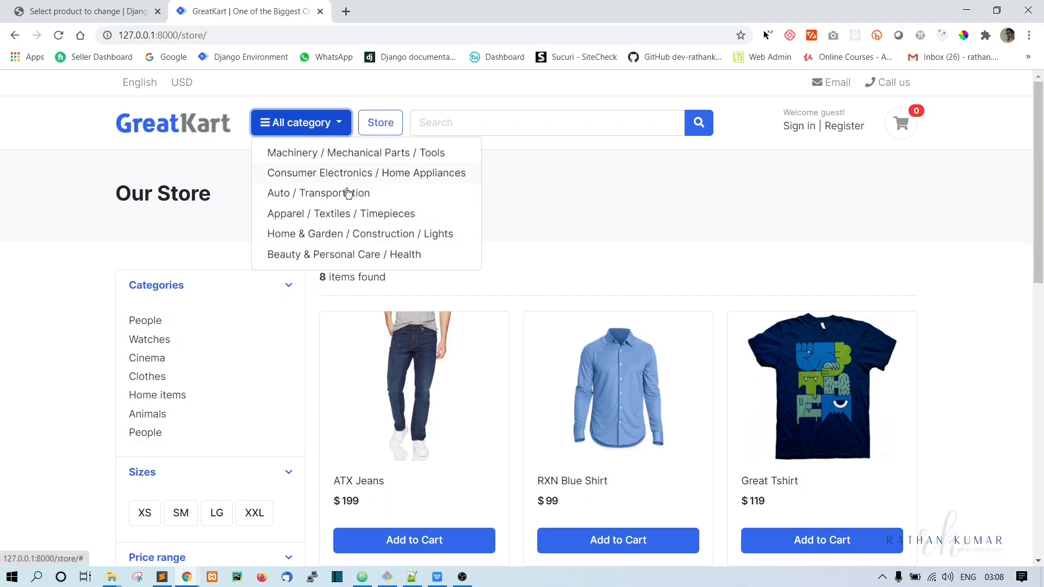
{"action": "mouse_move", "coordinate": [318, 201]}
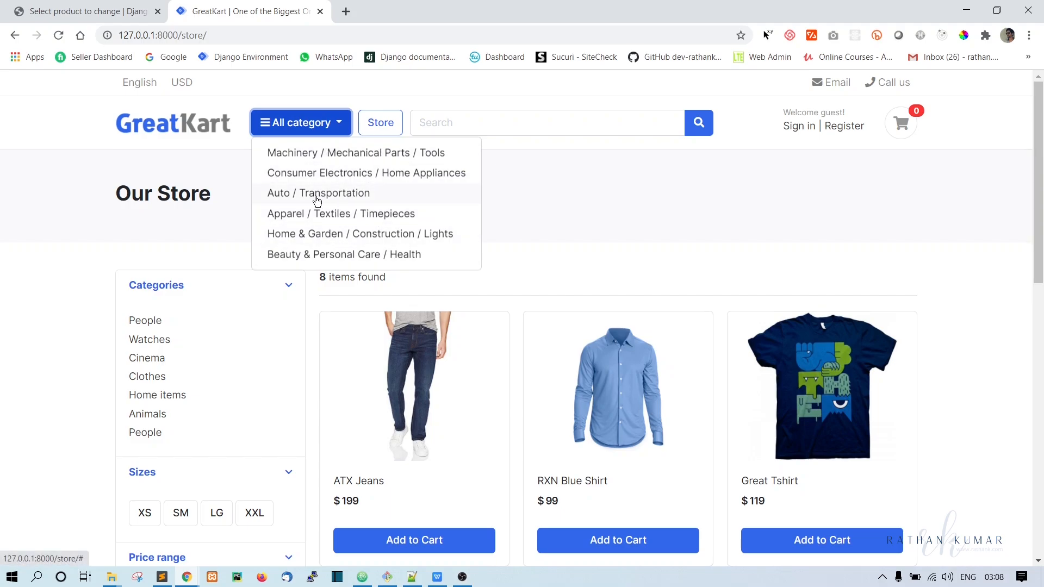
{"action": "left_click", "coordinate": [552, 206]}
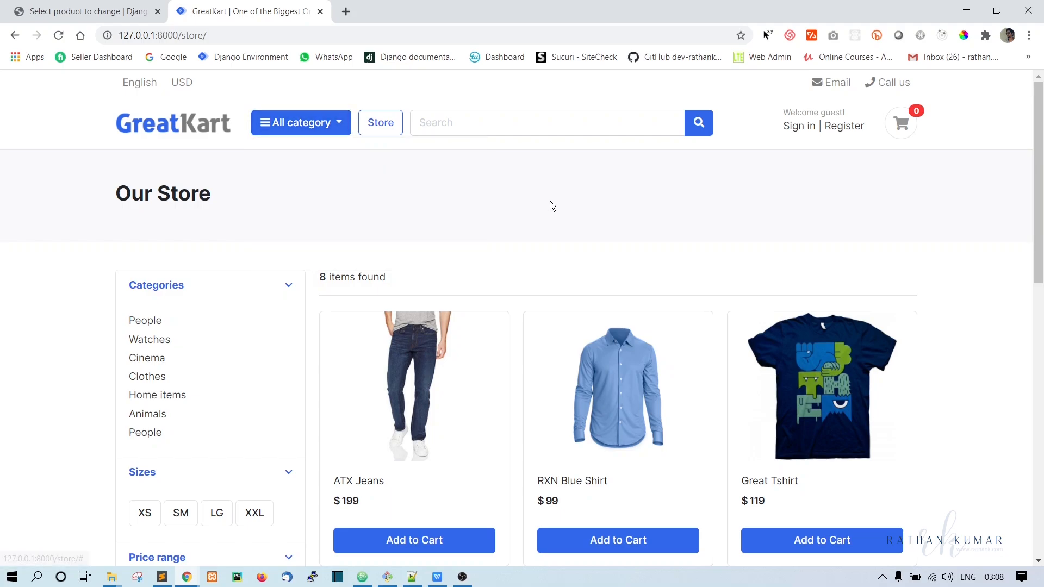
{"action": "scroll", "scroll_direction": "down", "scroll_amount": 3}
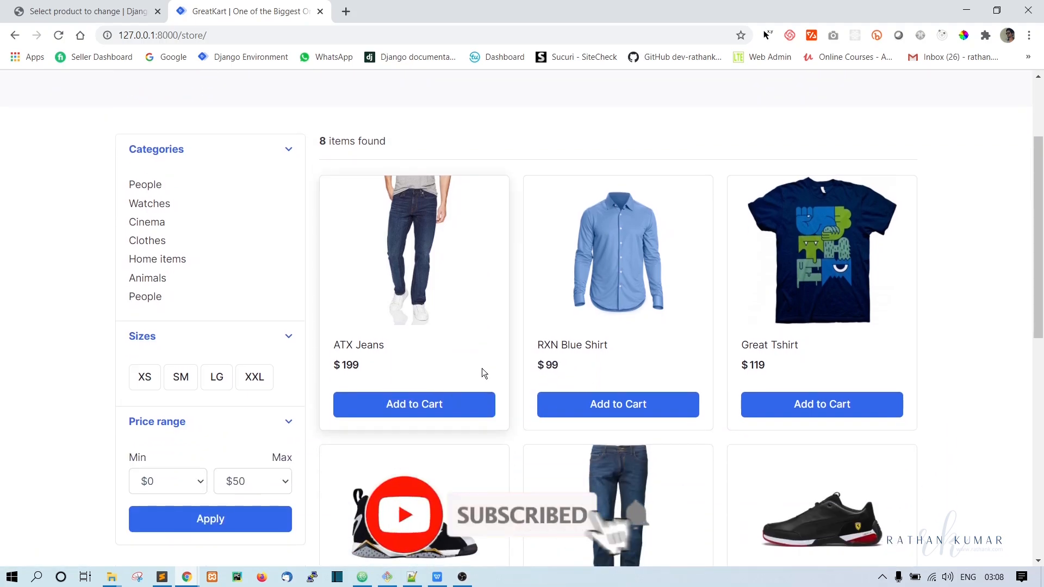